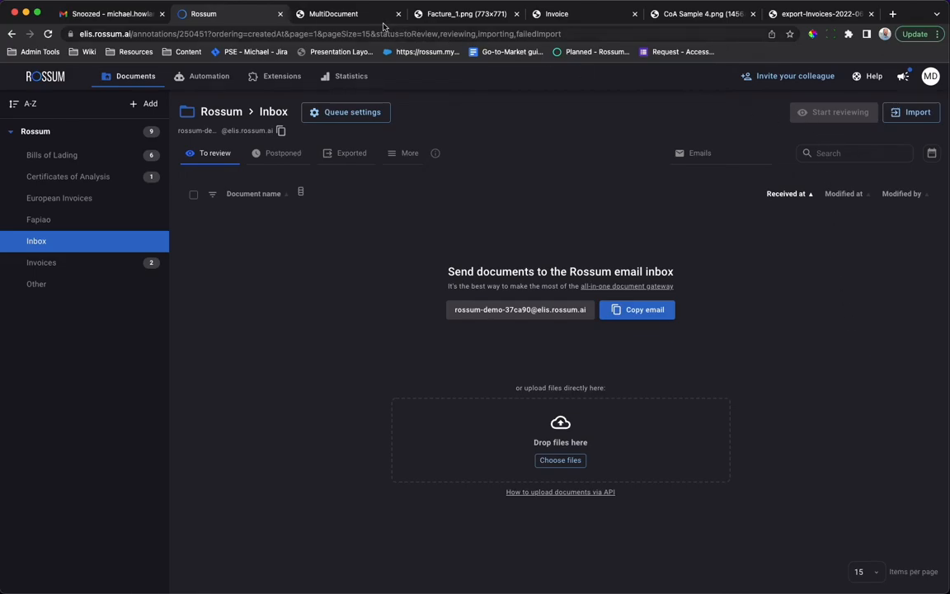
Review the sample invoice image and its exported XML data, then return to the Rossum inbox.
{"action": "left_click", "coordinate": [462, 14]}
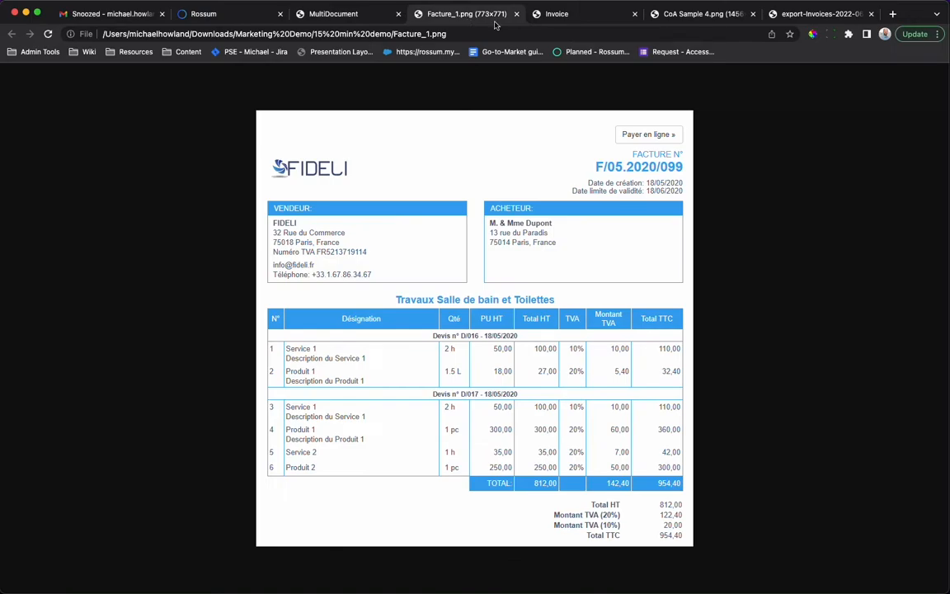
{"action": "left_click", "coordinate": [821, 14]}
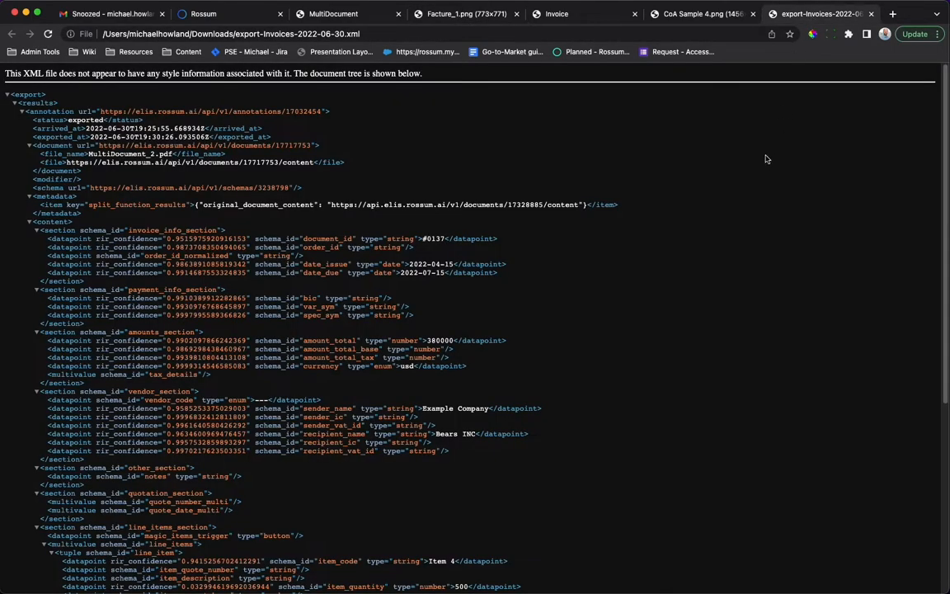
{"action": "scroll", "scroll_direction": "down", "scroll_amount": 3}
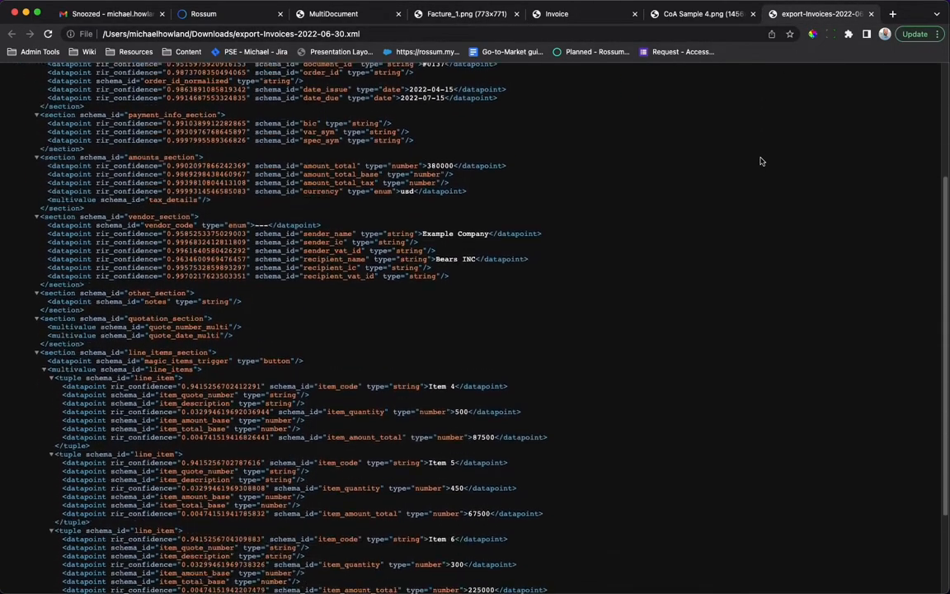
{"action": "scroll", "scroll_direction": "down", "scroll_amount": 3}
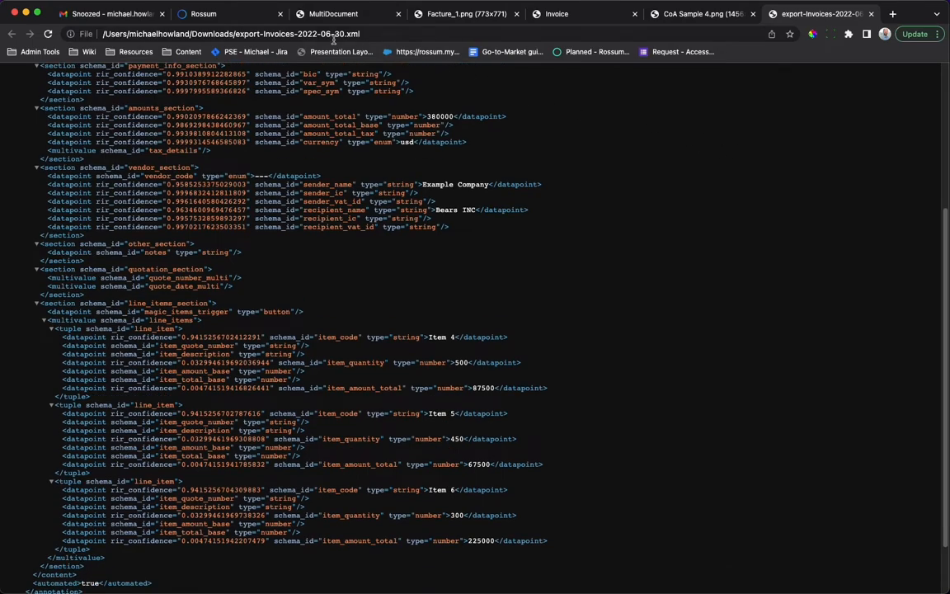
{"action": "left_click", "coordinate": [204, 13]}
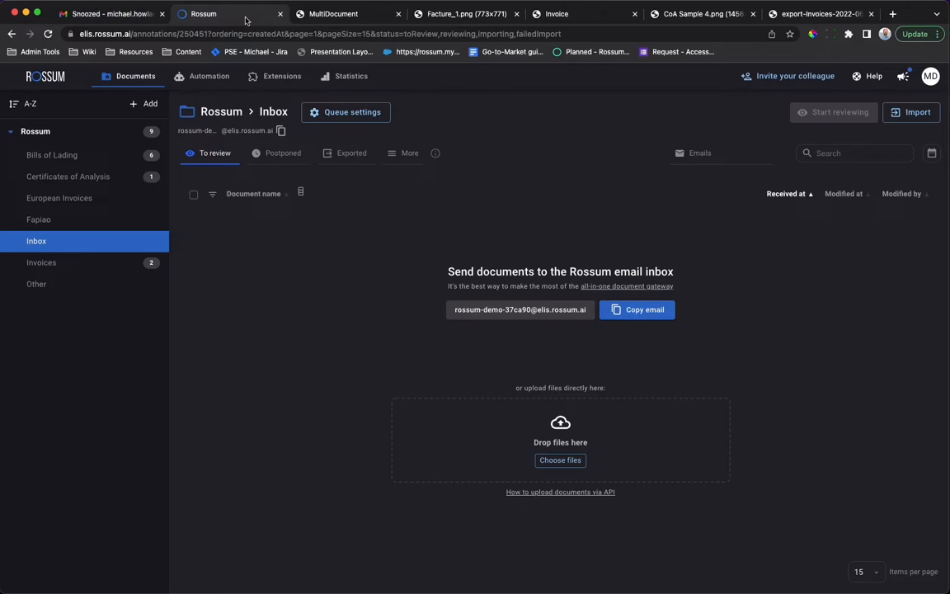
{"action": "mouse_move", "coordinate": [201, 18]}
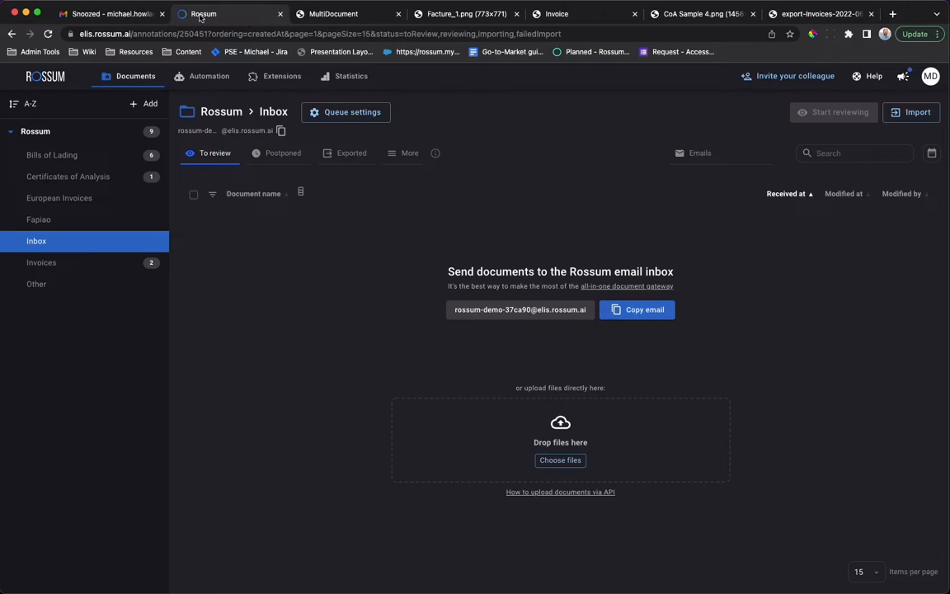
From the Gmail draft, check the MultiDocument.pdf invoices and the CoA Sample attachment.
{"action": "left_click", "coordinate": [107, 14]}
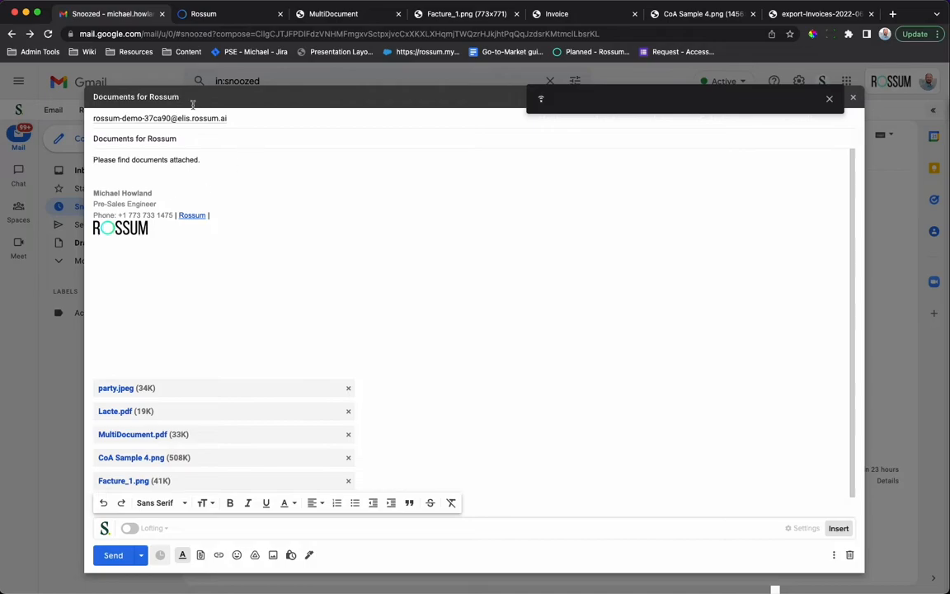
{"action": "left_click", "coordinate": [333, 13]}
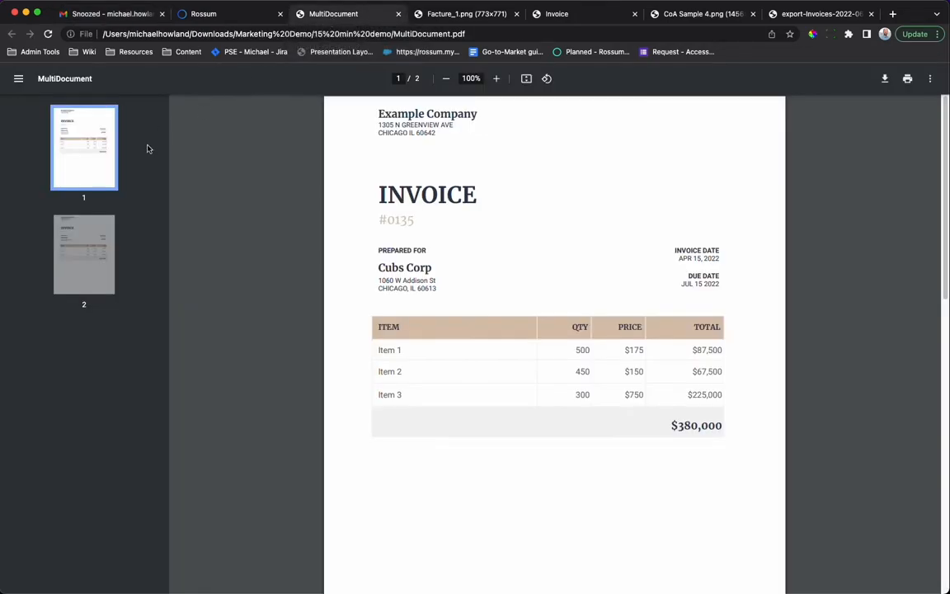
{"action": "left_click", "coordinate": [83, 254]}
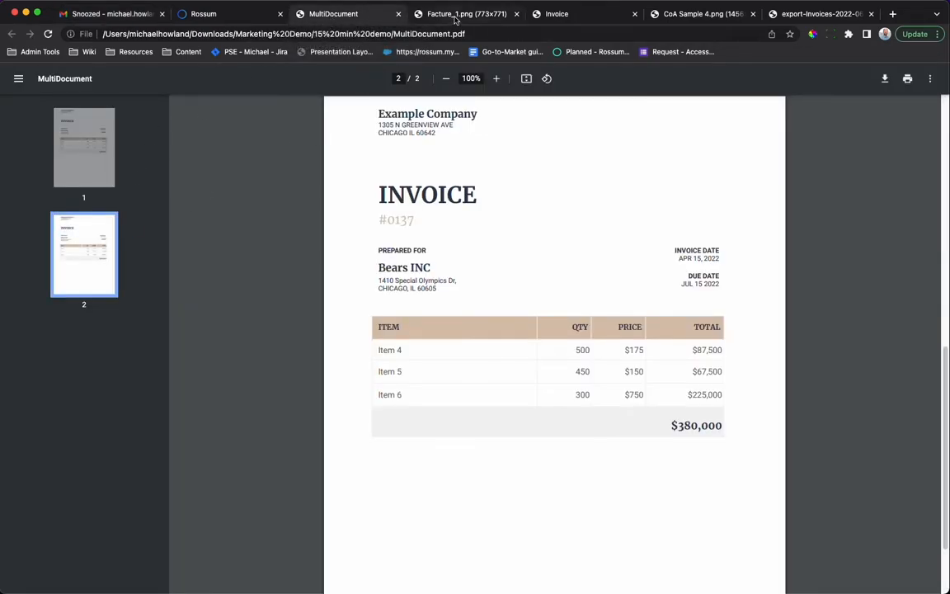
{"action": "left_click", "coordinate": [557, 13]}
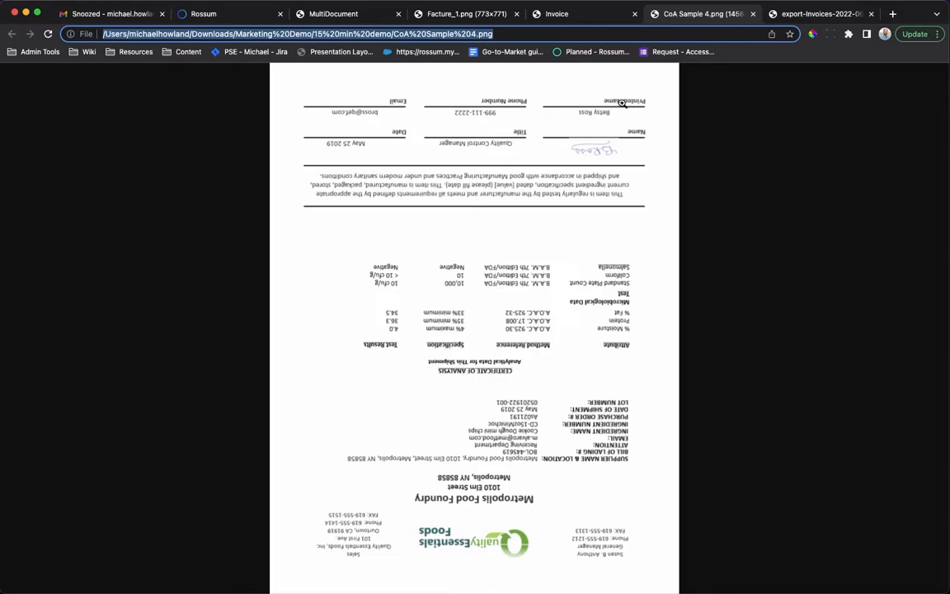
Send the drafted email with the five documents to Rossum and return to the document list.
{"action": "left_click", "coordinate": [112, 13]}
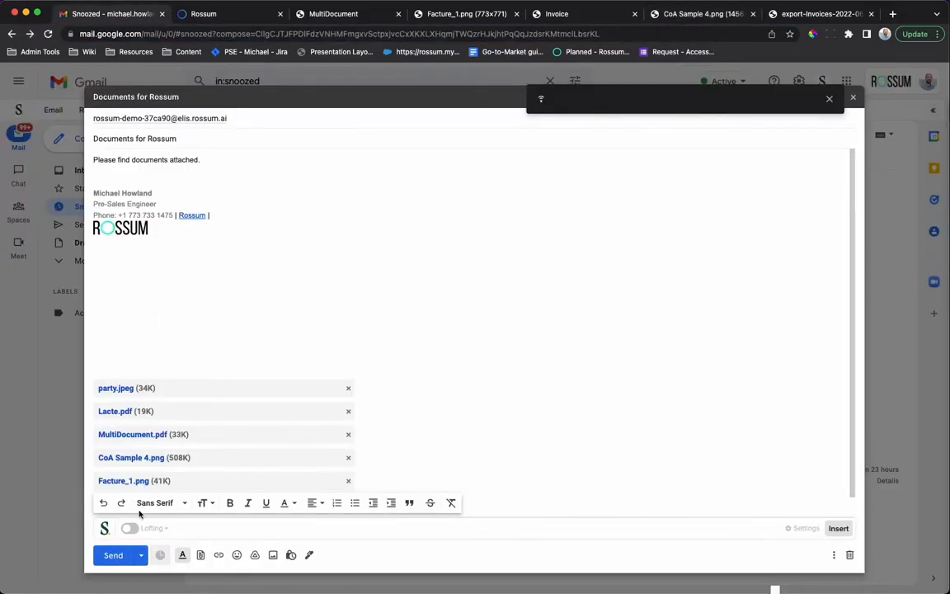
{"action": "left_click", "coordinate": [112, 554]}
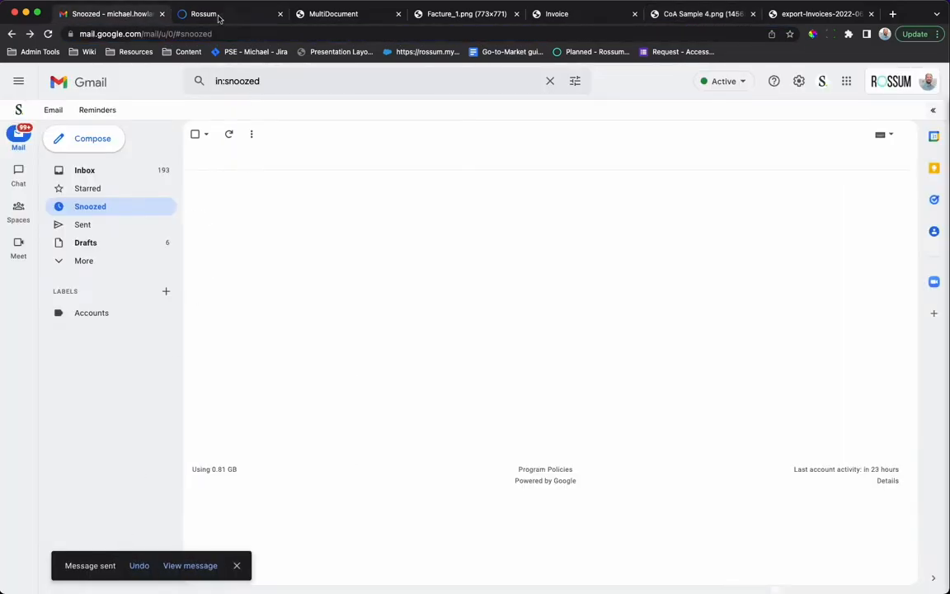
{"action": "left_click", "coordinate": [204, 13]}
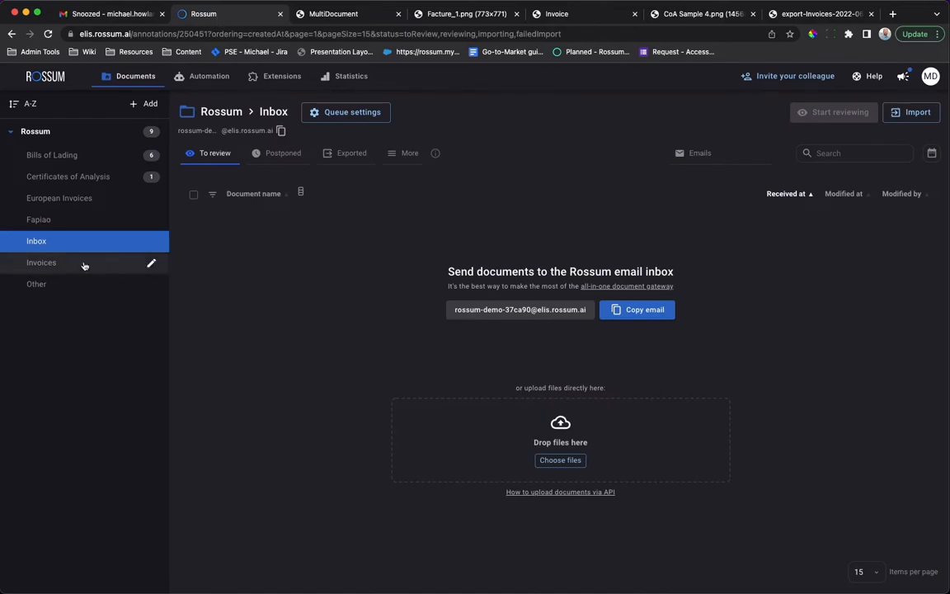
Confirm the certificate landed in the Certificates of Analysis queue and preview it.
{"action": "left_click", "coordinate": [41, 262]}
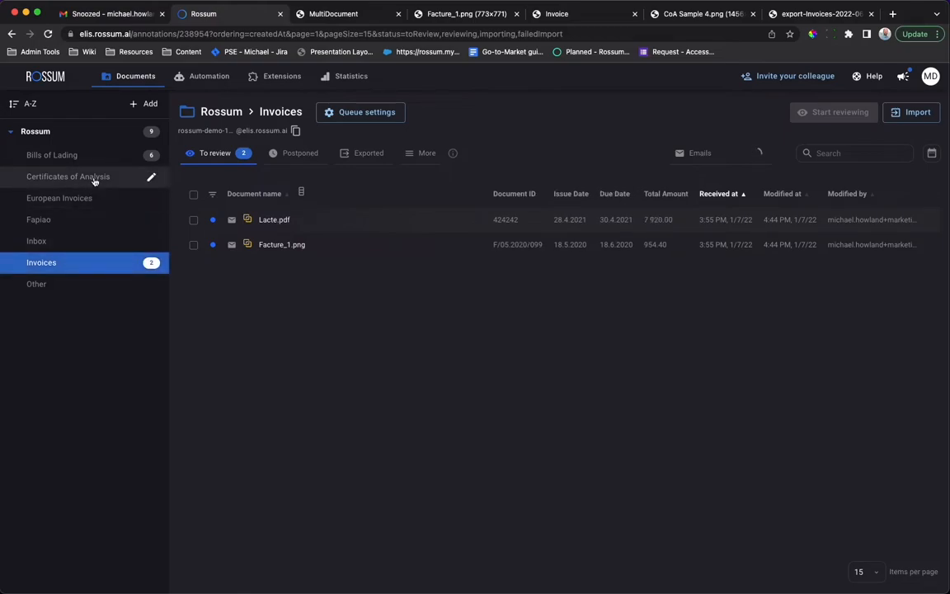
{"action": "left_click", "coordinate": [69, 175]}
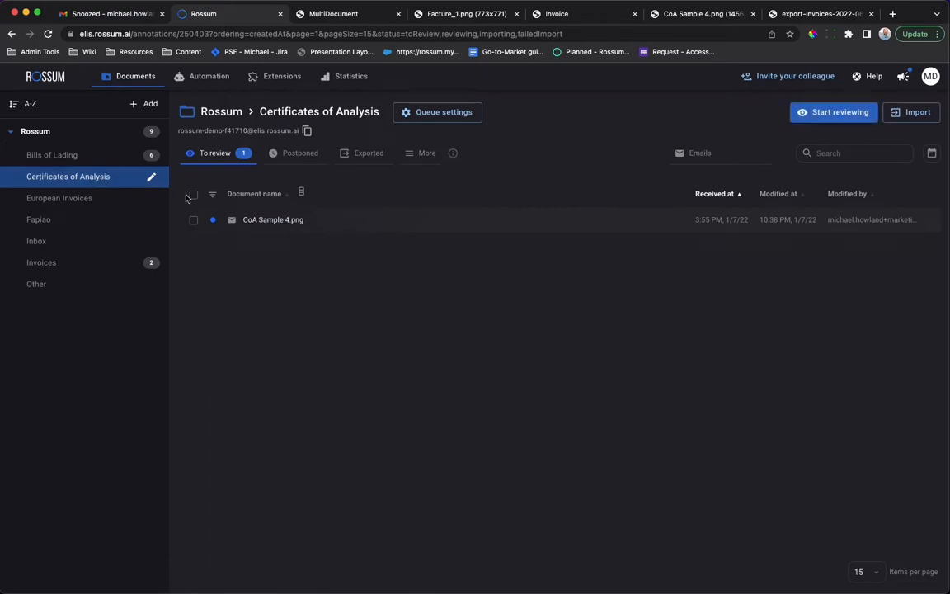
{"action": "left_click", "coordinate": [272, 219]}
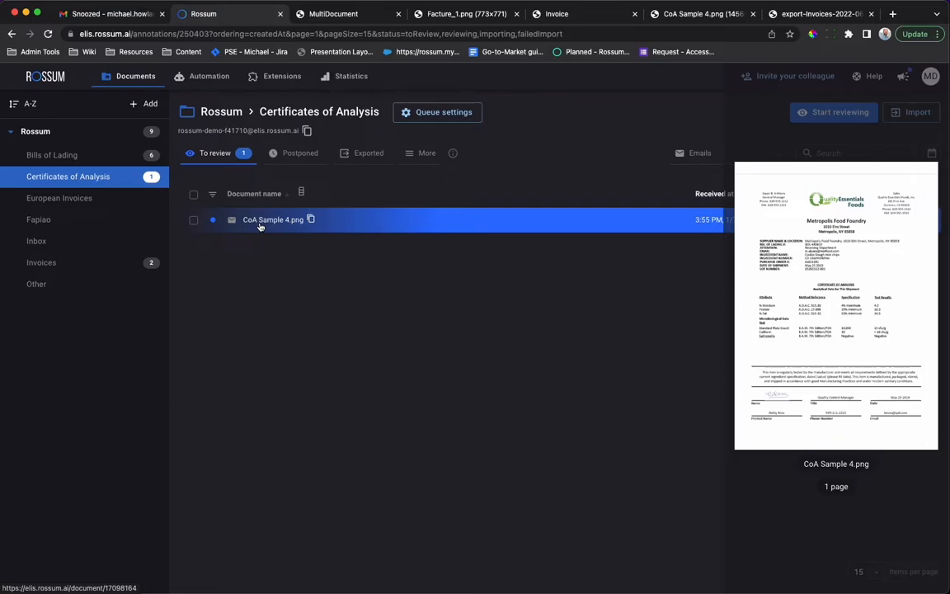
In the Invoices queue's Exported tab, preview the first split invoice from the multi-page PDF.
{"action": "left_click", "coordinate": [41, 263]}
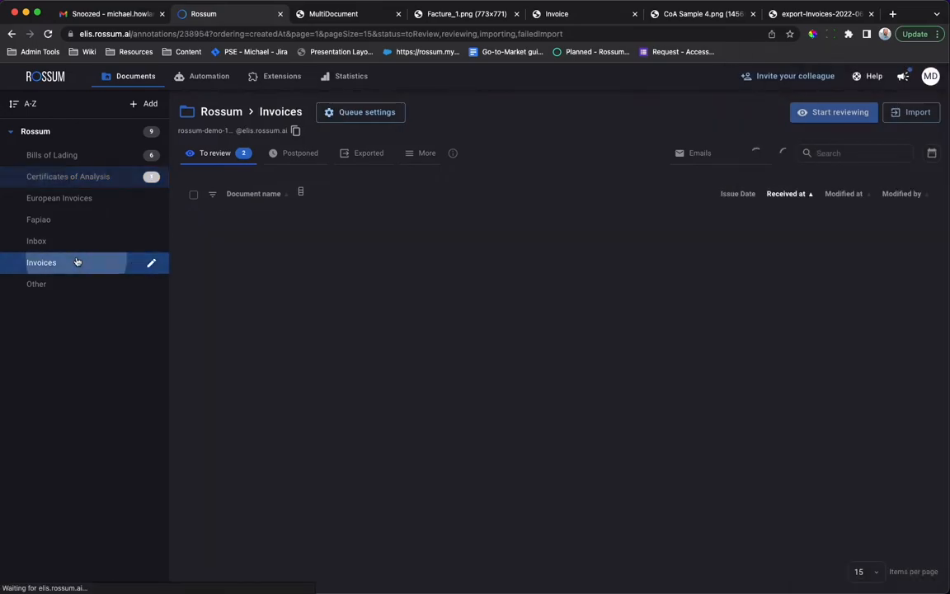
{"action": "left_click", "coordinate": [368, 152]}
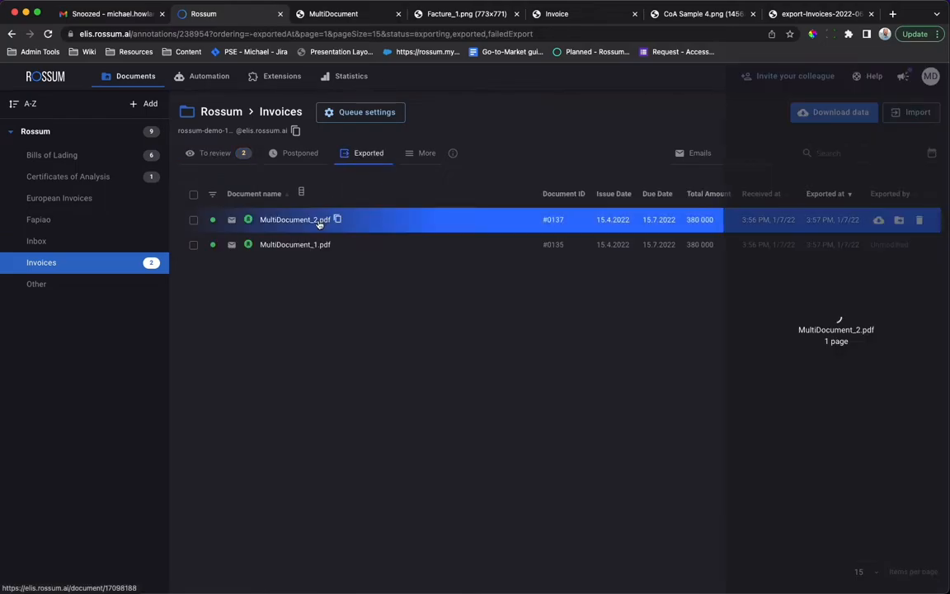
{"action": "left_click", "coordinate": [293, 244]}
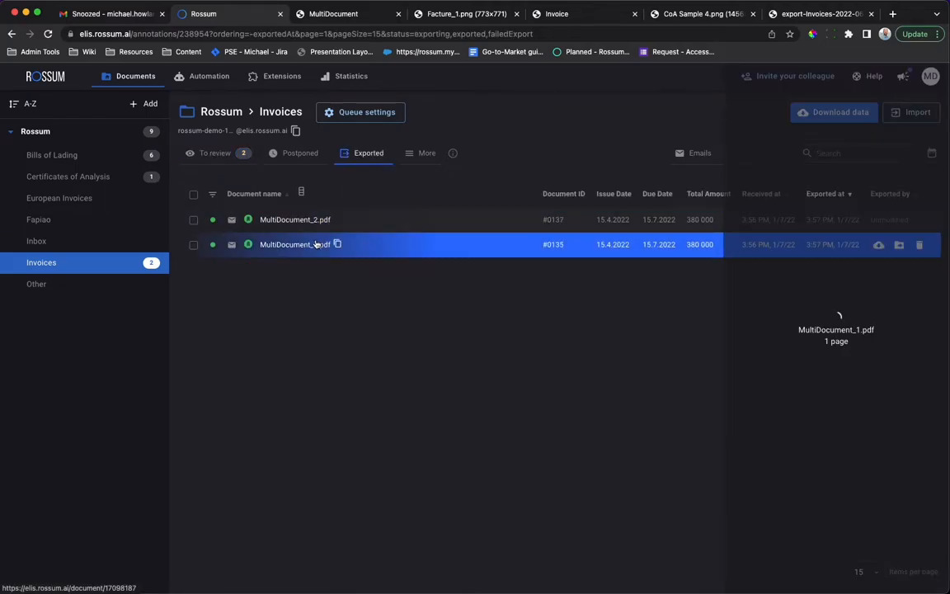
{"action": "left_click", "coordinate": [294, 244]}
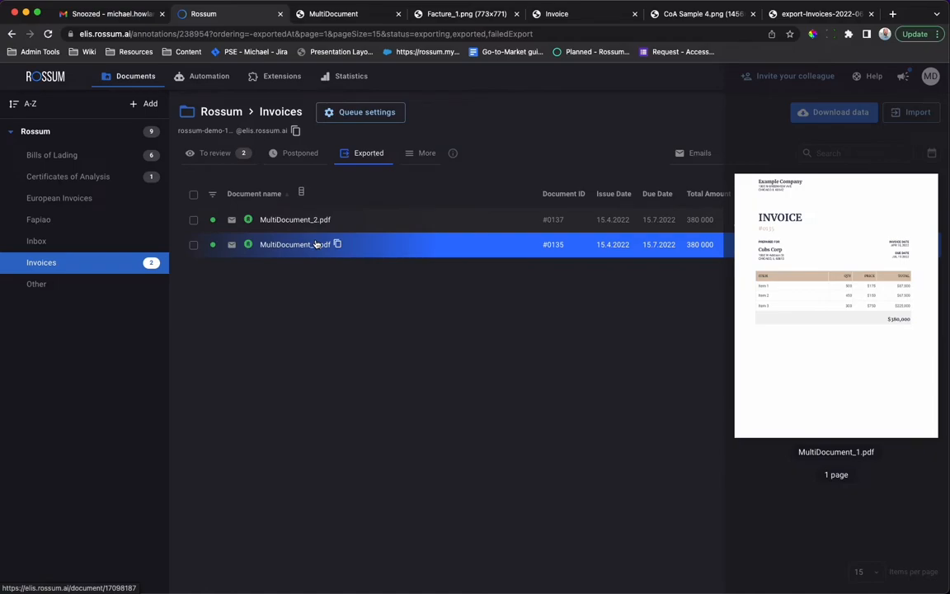
Preview the received Facture invoice in the Invoices To review tab.
{"action": "left_click", "coordinate": [215, 152]}
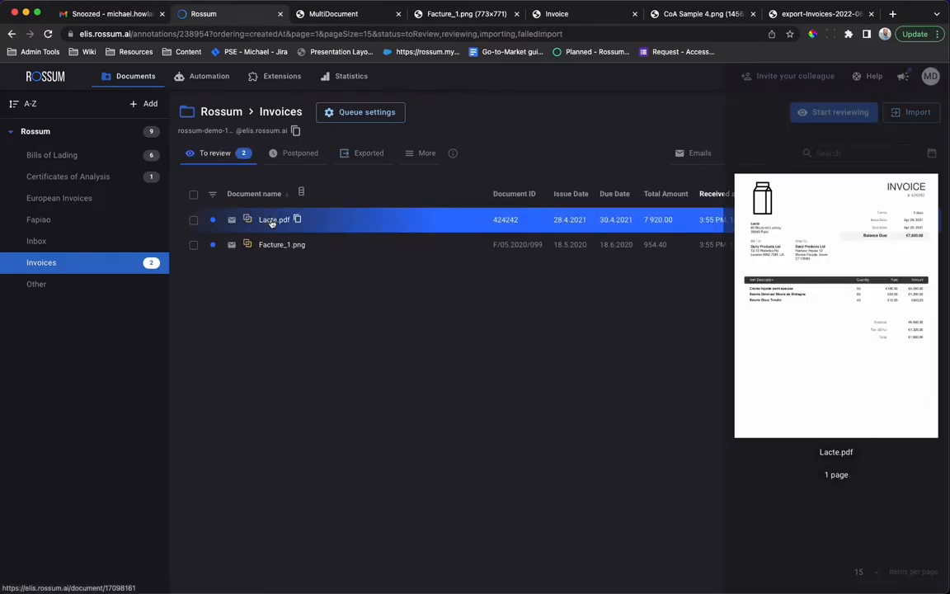
{"action": "left_click", "coordinate": [280, 244]}
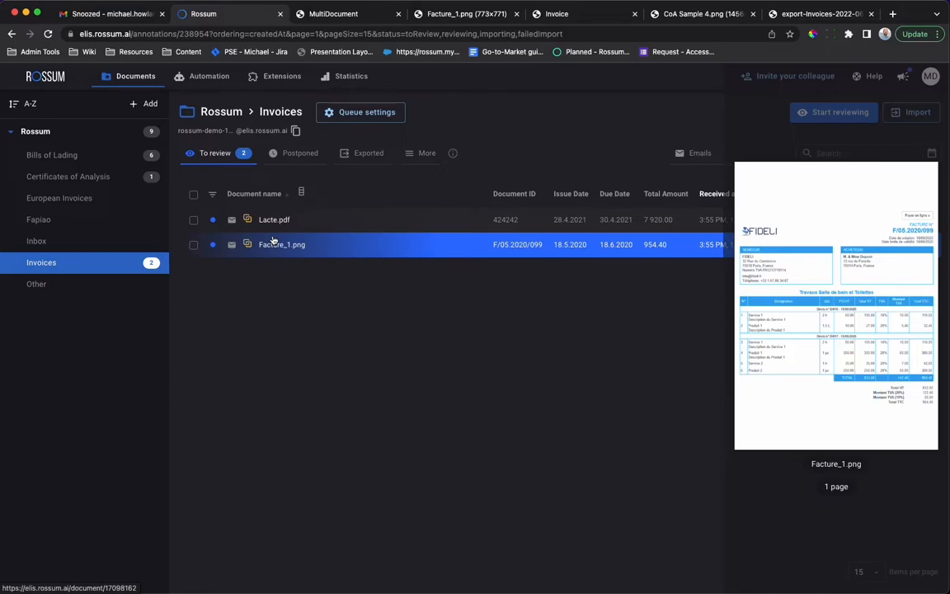
Open the certificate from the Certificates of Analysis queue for review of its parameter rows.
{"action": "left_click", "coordinate": [68, 175]}
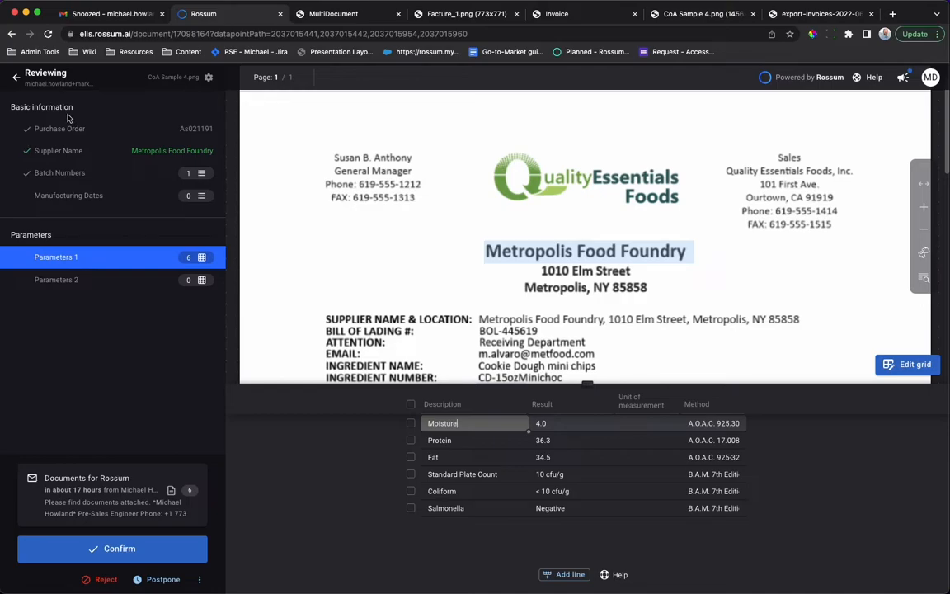
{"action": "mouse_move", "coordinate": [20, 158]}
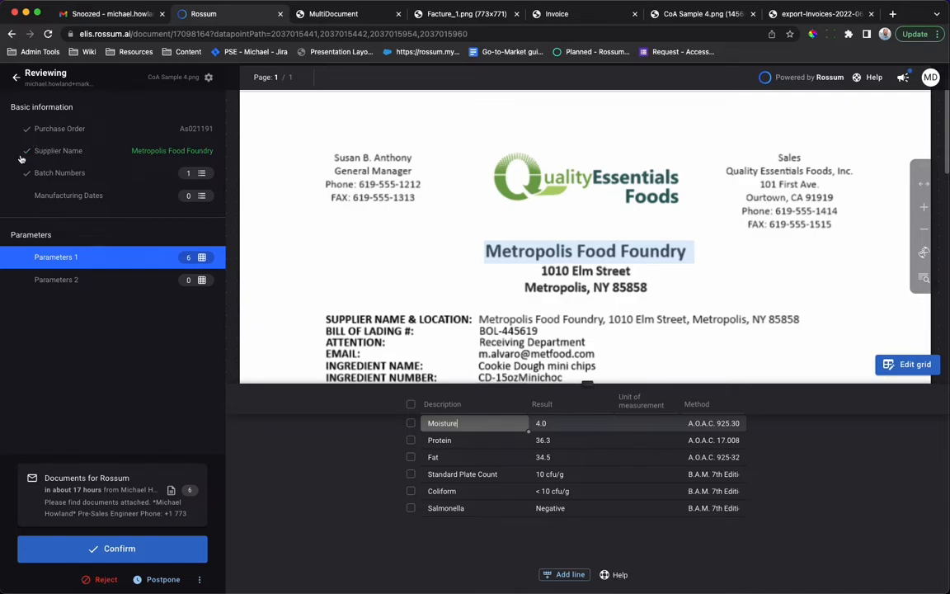
{"action": "mouse_move", "coordinate": [49, 152]}
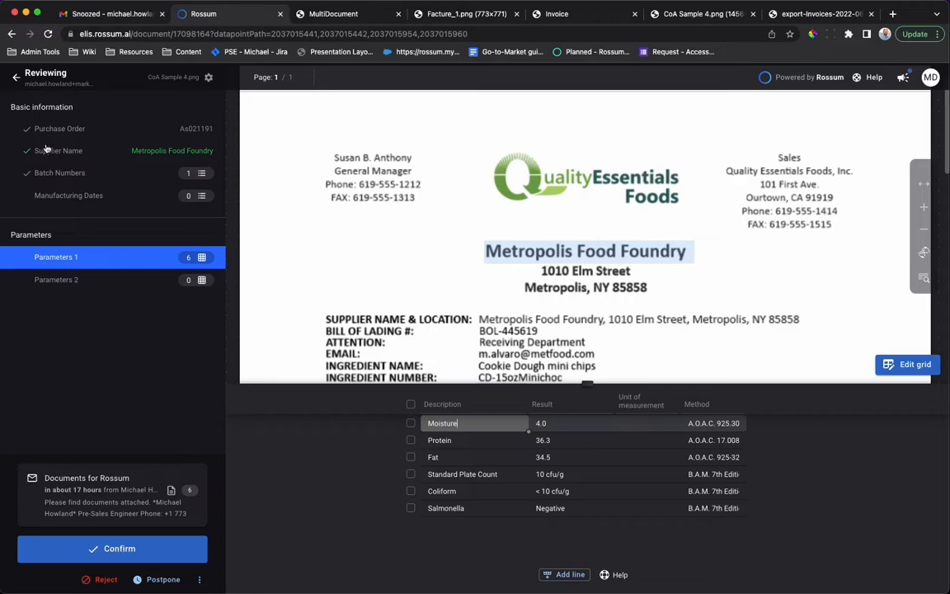
{"action": "mouse_move", "coordinate": [26, 129]}
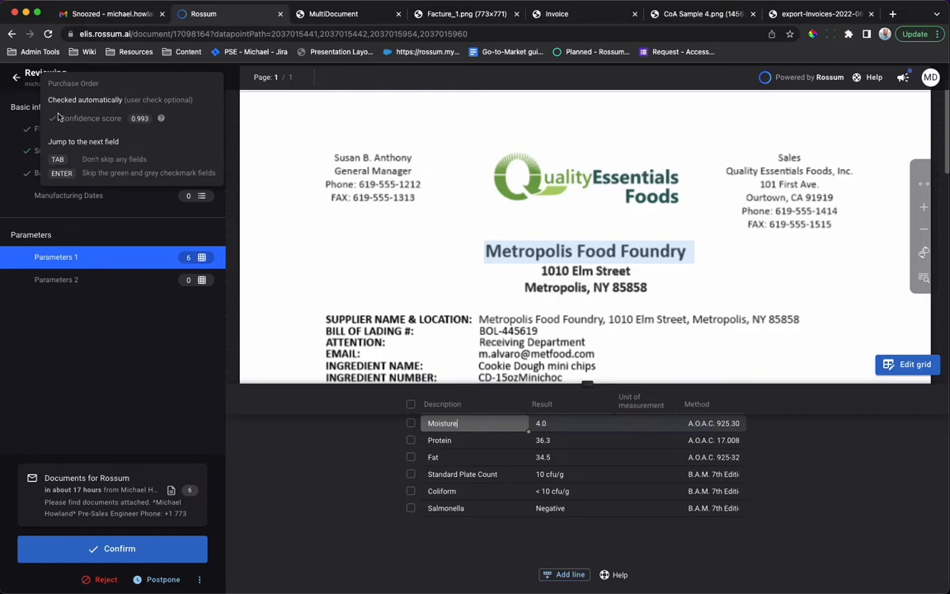
{"action": "mouse_move", "coordinate": [168, 142]}
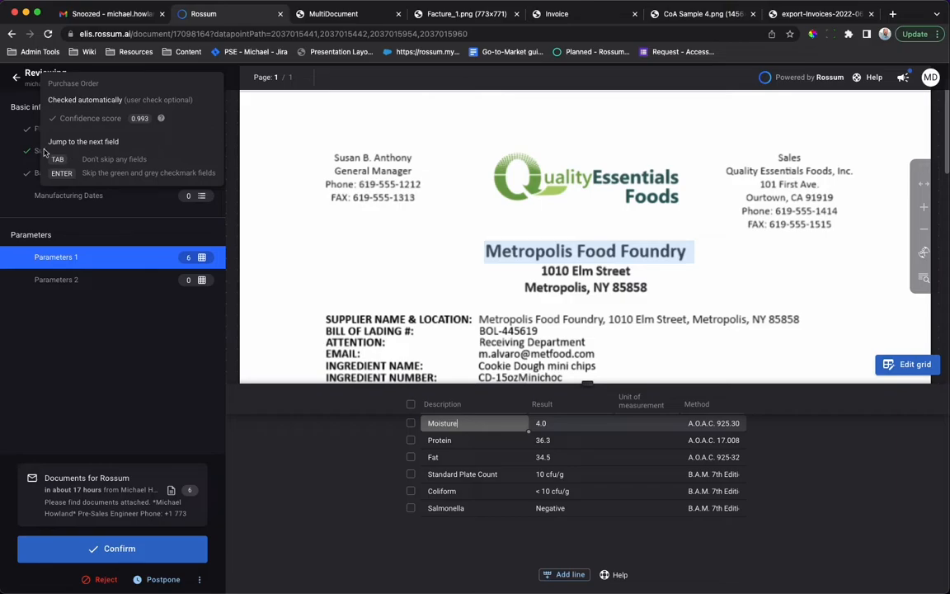
Check the captured purchase order number against the certificate page.
{"action": "left_click", "coordinate": [501, 389]}
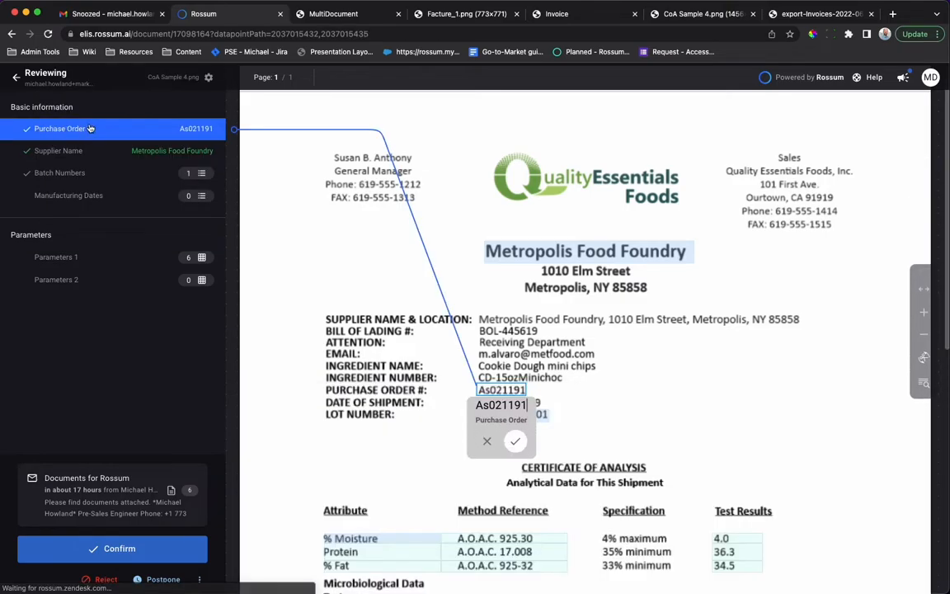
{"action": "mouse_move", "coordinate": [94, 123]}
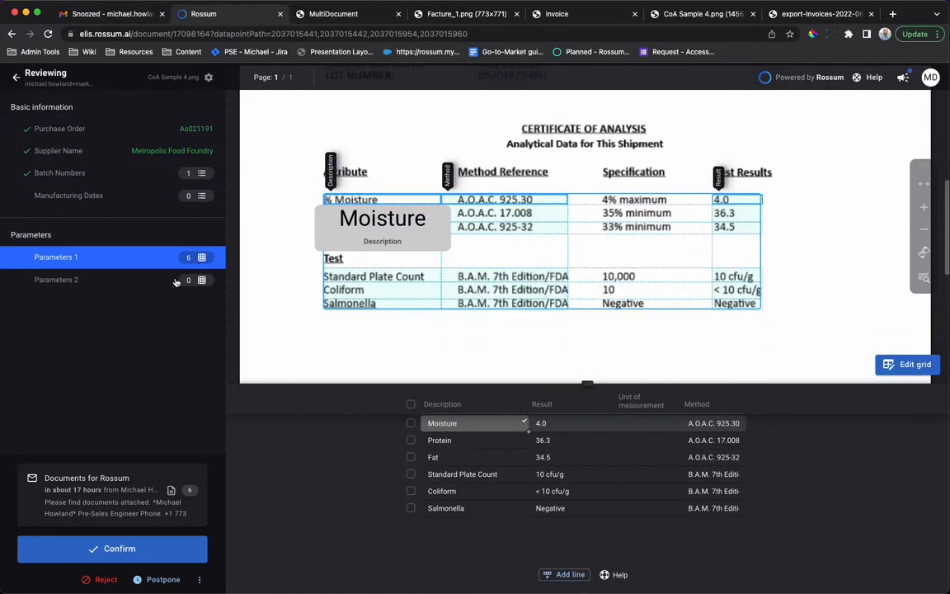
{"action": "left_click", "coordinate": [712, 423]}
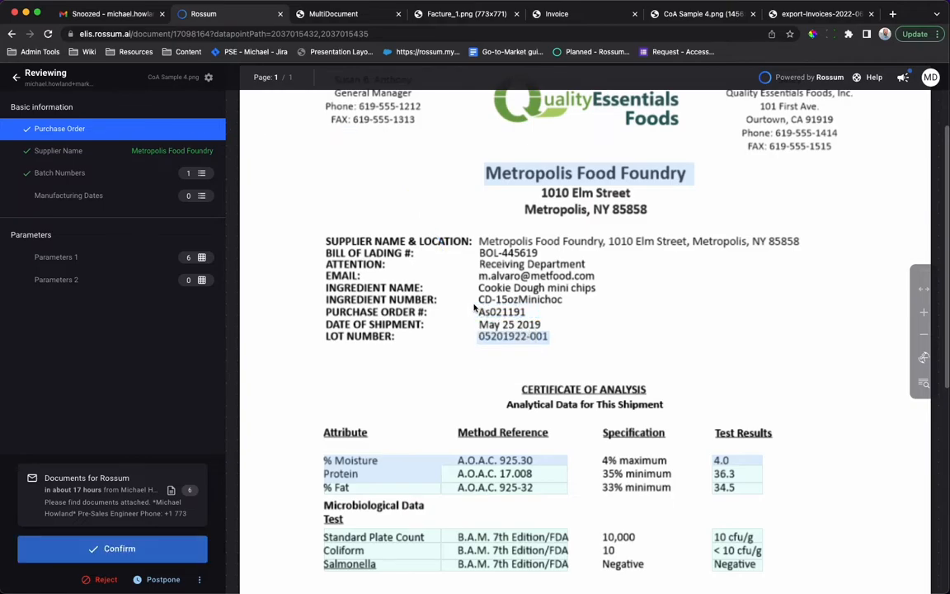
Capture Metropolis Food Foundry as the supplier name and confirm it.
{"action": "left_click", "coordinate": [501, 312]}
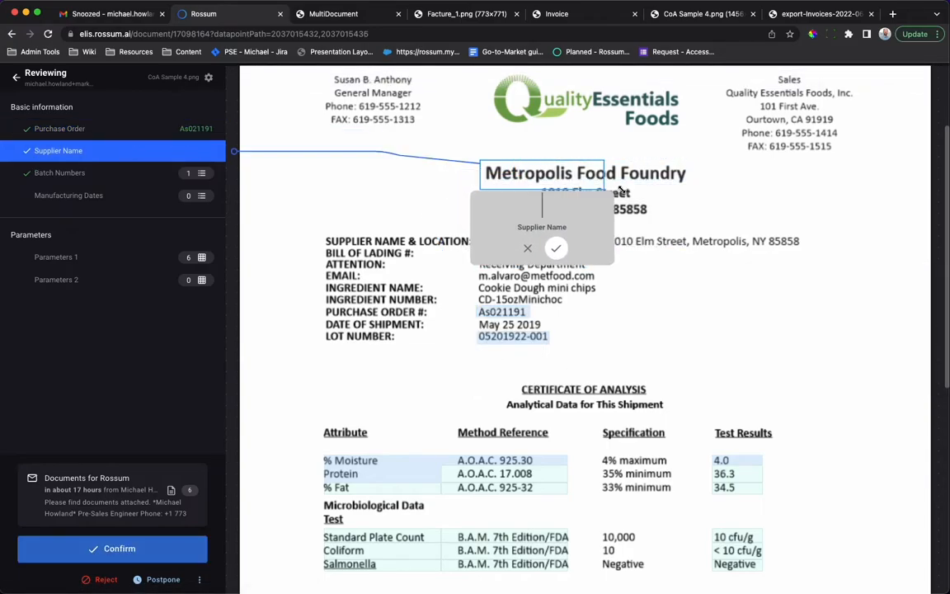
{"action": "left_click", "coordinate": [556, 248]}
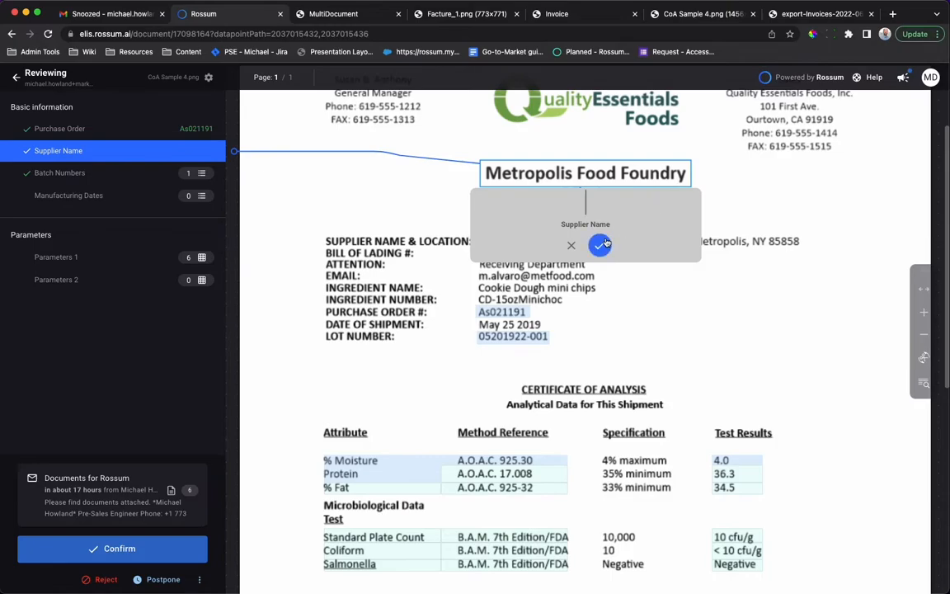
{"action": "left_click", "coordinate": [601, 244]}
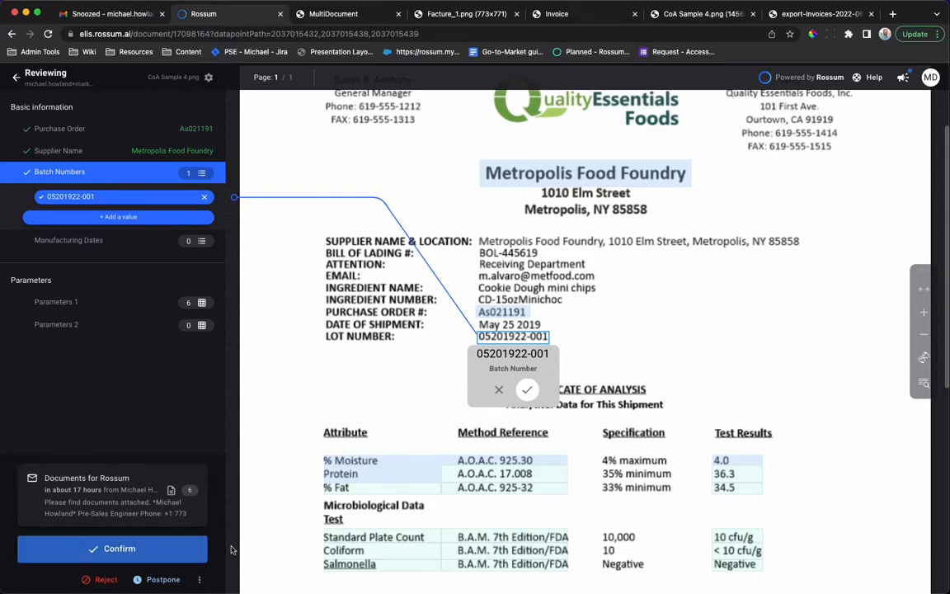
{"action": "mouse_move", "coordinate": [119, 548]}
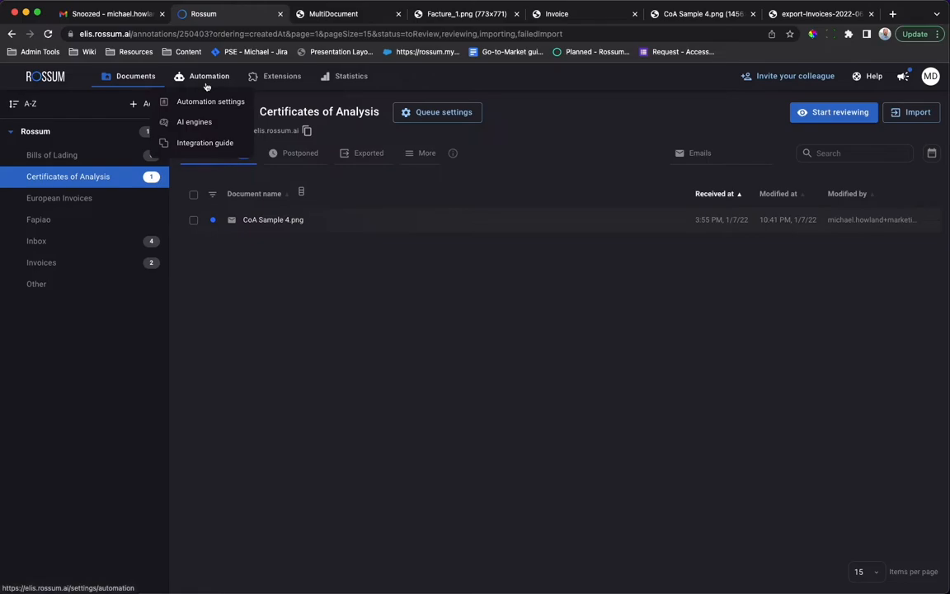
{"action": "mouse_move", "coordinate": [211, 103]}
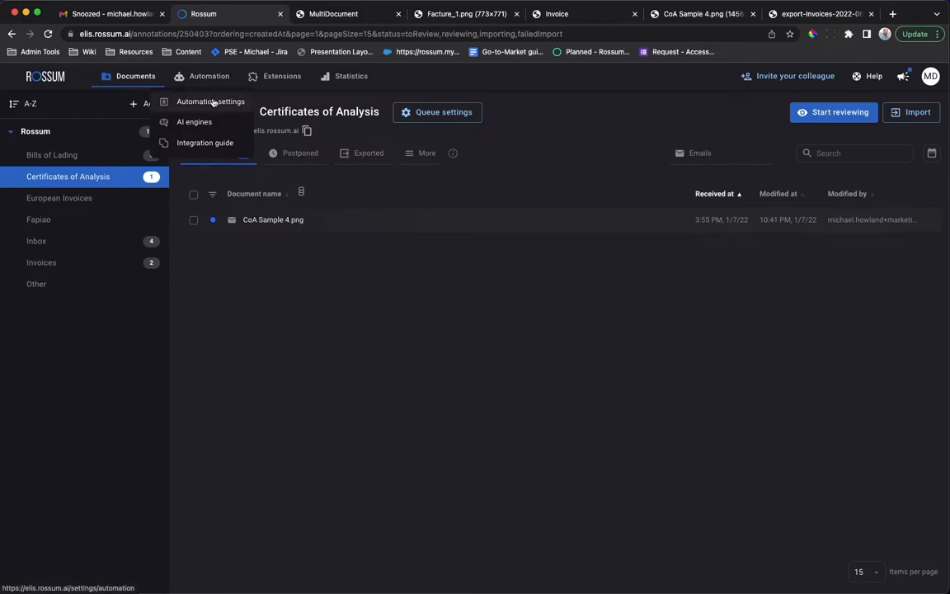
Open the Invoices queue's automation settings, keeping Confident automation, and reach the field thresholds.
{"action": "left_click", "coordinate": [211, 101]}
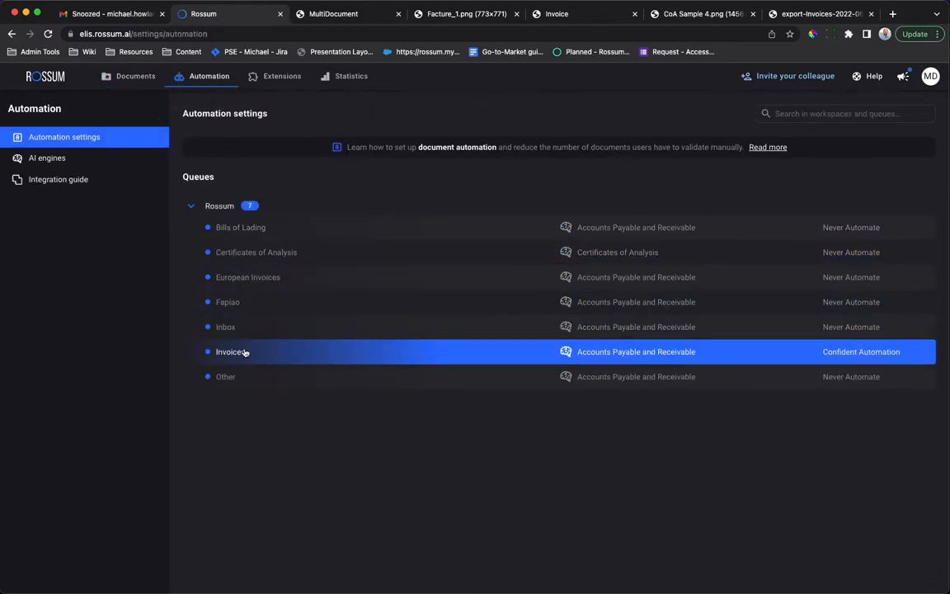
{"action": "left_click", "coordinate": [227, 351]}
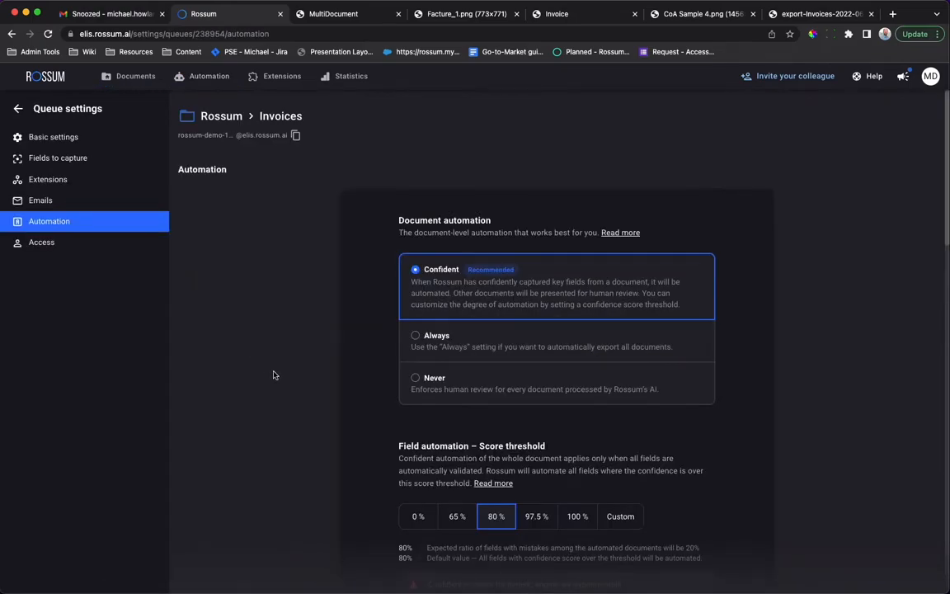
{"action": "scroll", "scroll_direction": "down", "scroll_amount": 3}
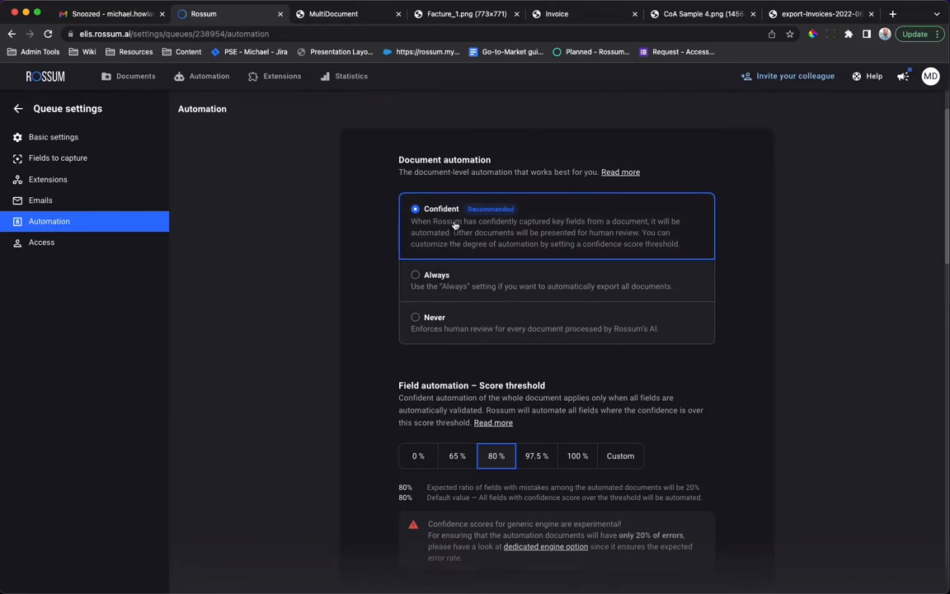
{"action": "mouse_move", "coordinate": [458, 227]}
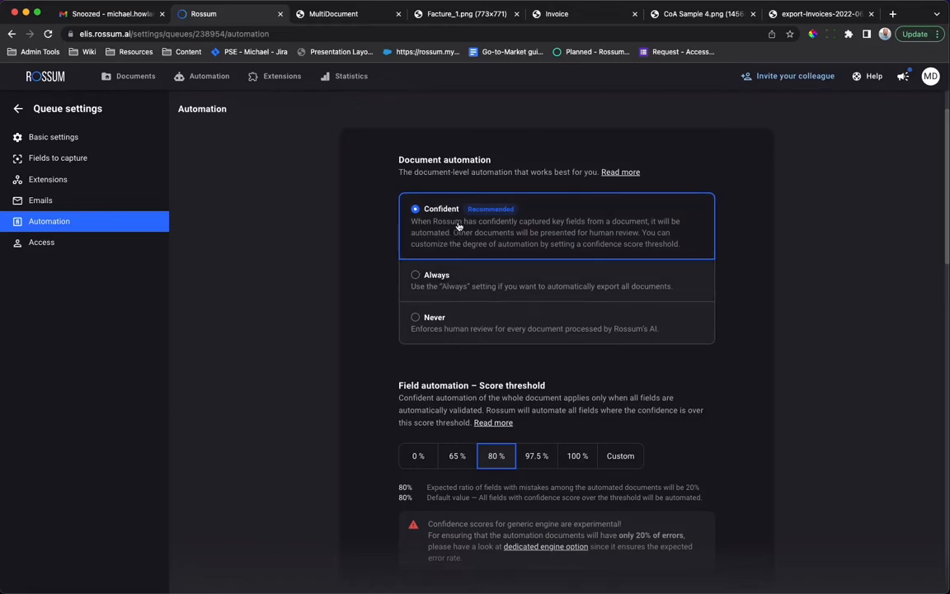
{"action": "scroll", "scroll_direction": "down", "scroll_amount": 3}
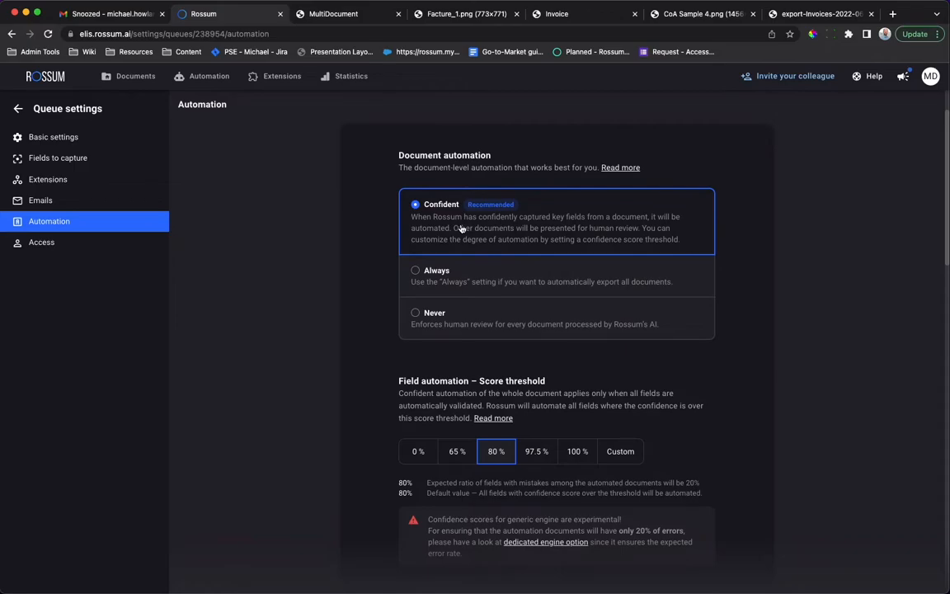
{"action": "scroll", "scroll_direction": "down", "scroll_amount": 3}
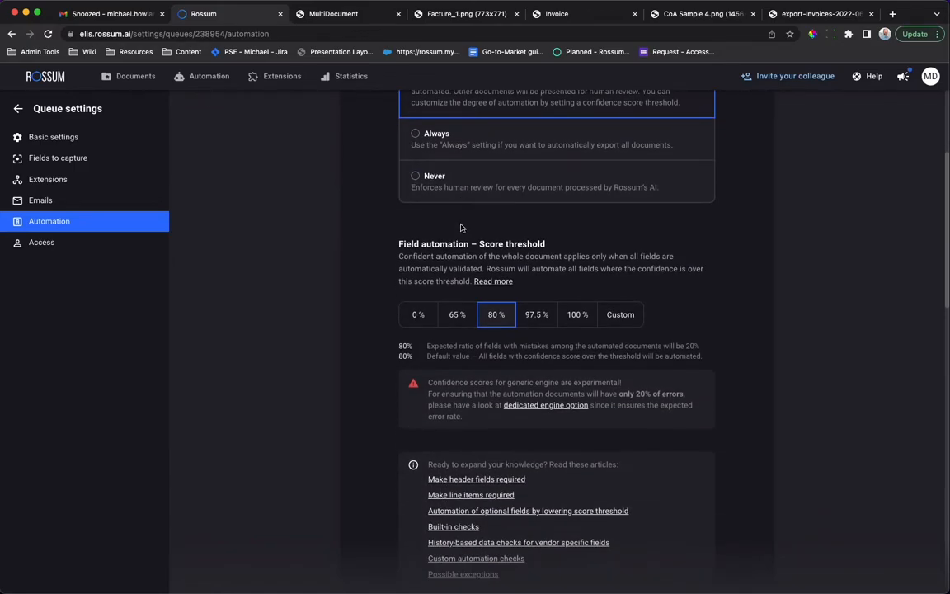
{"action": "scroll", "scroll_direction": "down", "scroll_amount": 3}
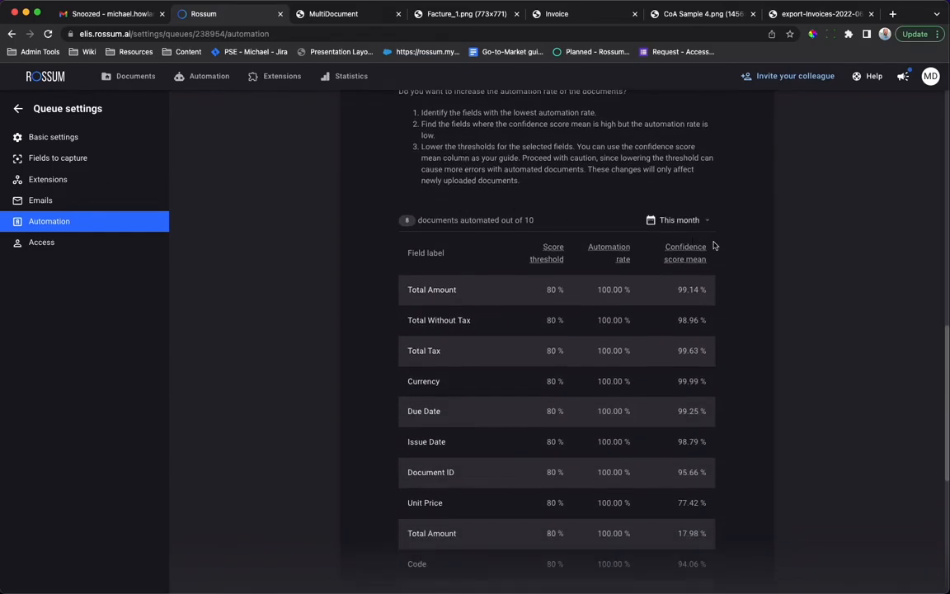
Set the score threshold to 95% for Total Amount and 90% for Total Without Tax.
{"action": "left_click", "coordinate": [554, 290]}
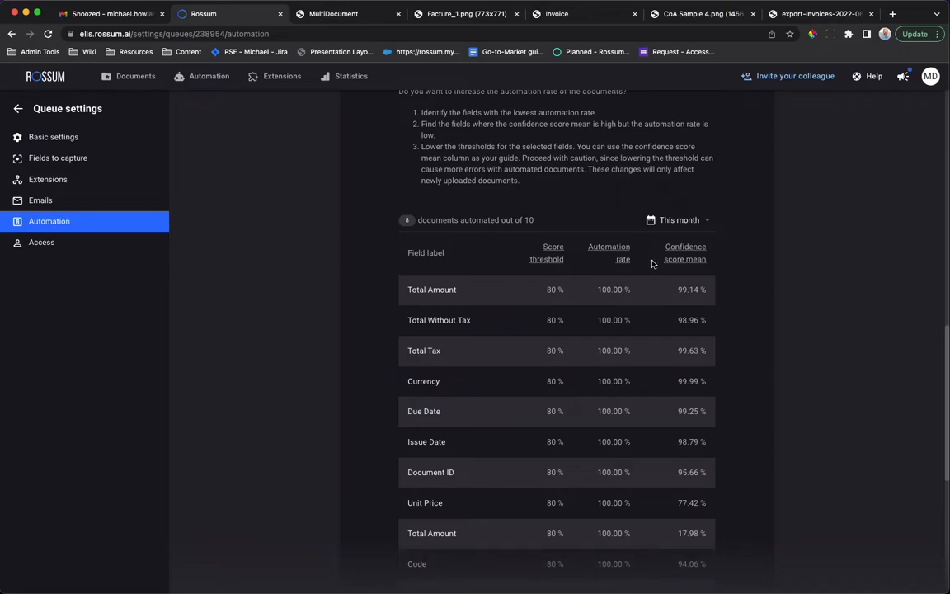
{"action": "left_click", "coordinate": [551, 290]}
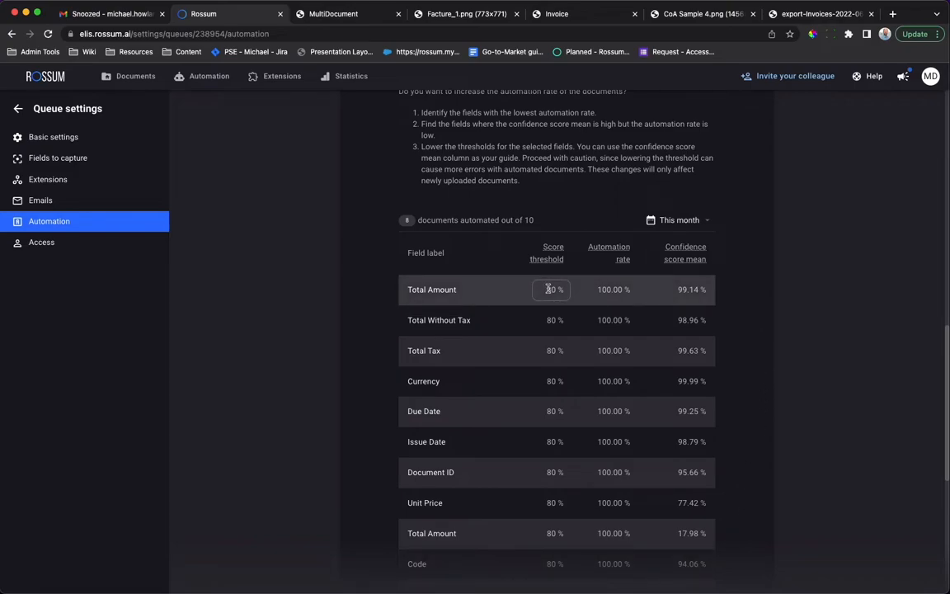
{"action": "left_click", "coordinate": [551, 290]}
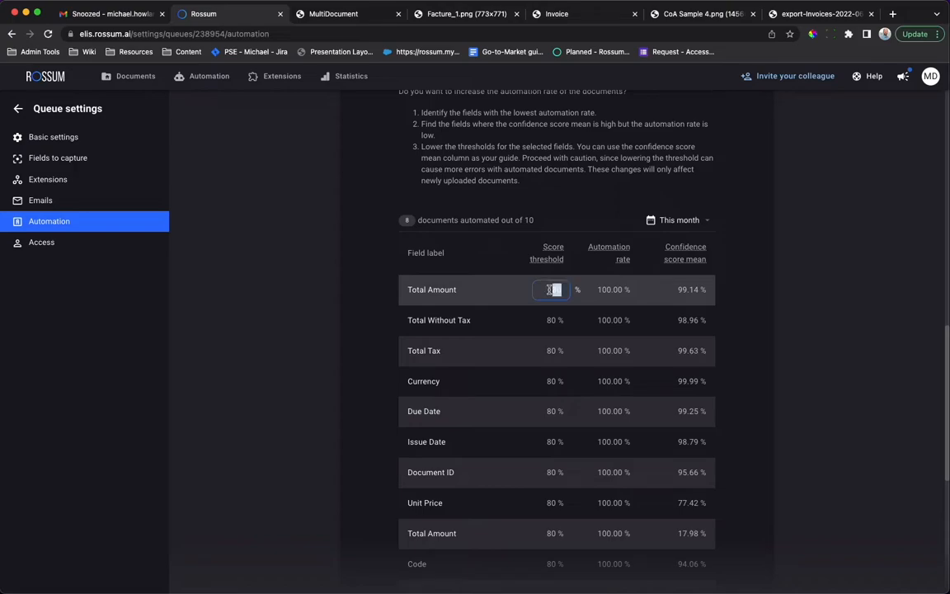
{"action": "type", "text": "95"}
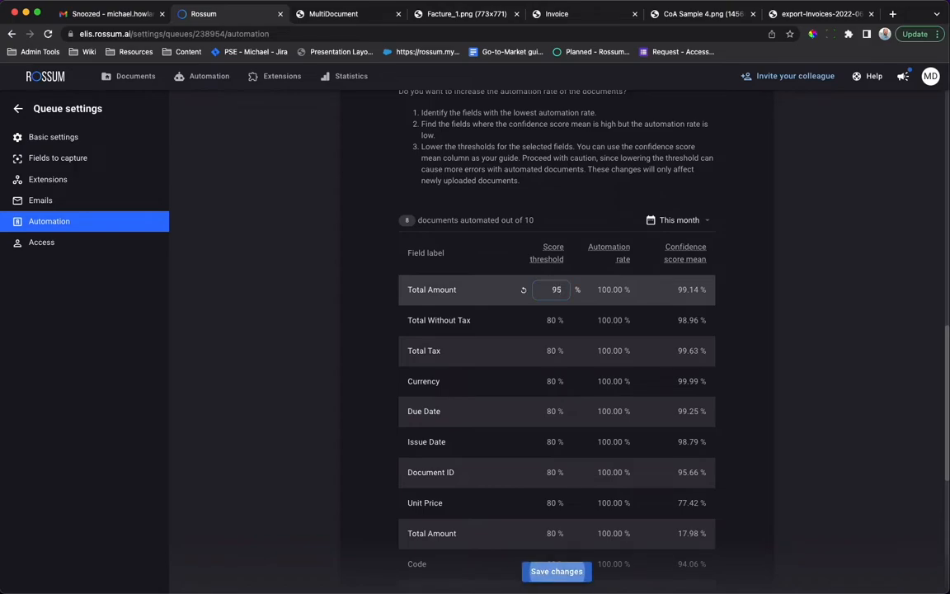
{"action": "left_click", "coordinate": [554, 320]}
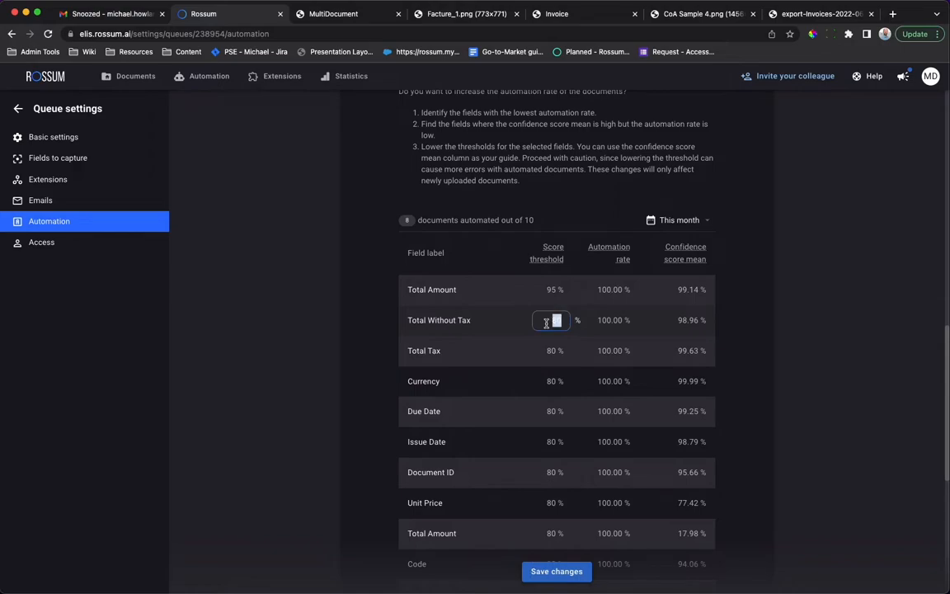
{"action": "type", "text": "90"}
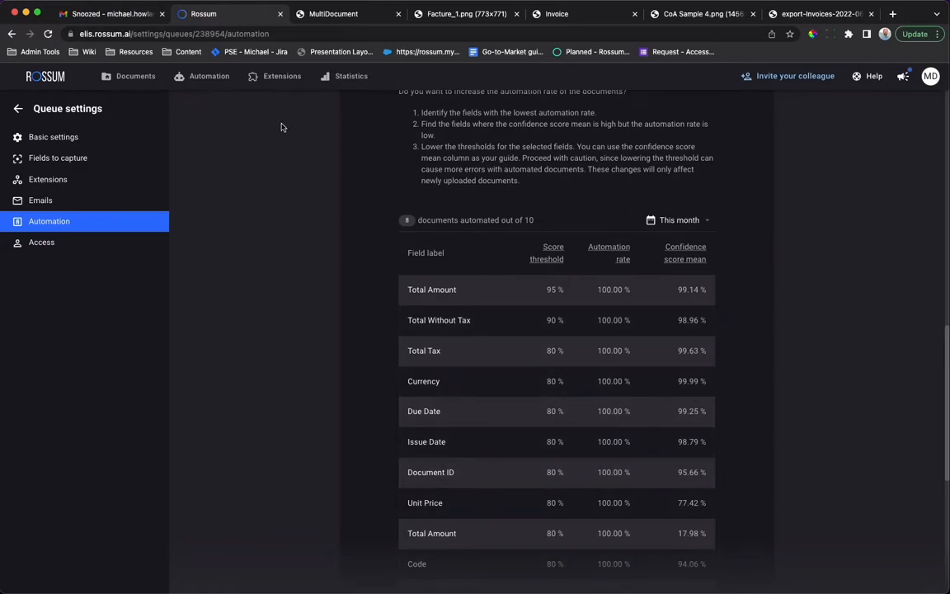
Browse the Rossum Store's extension cards such as SAP Automation Suite, Data Matching and PO Matching.
{"action": "left_click", "coordinate": [282, 76]}
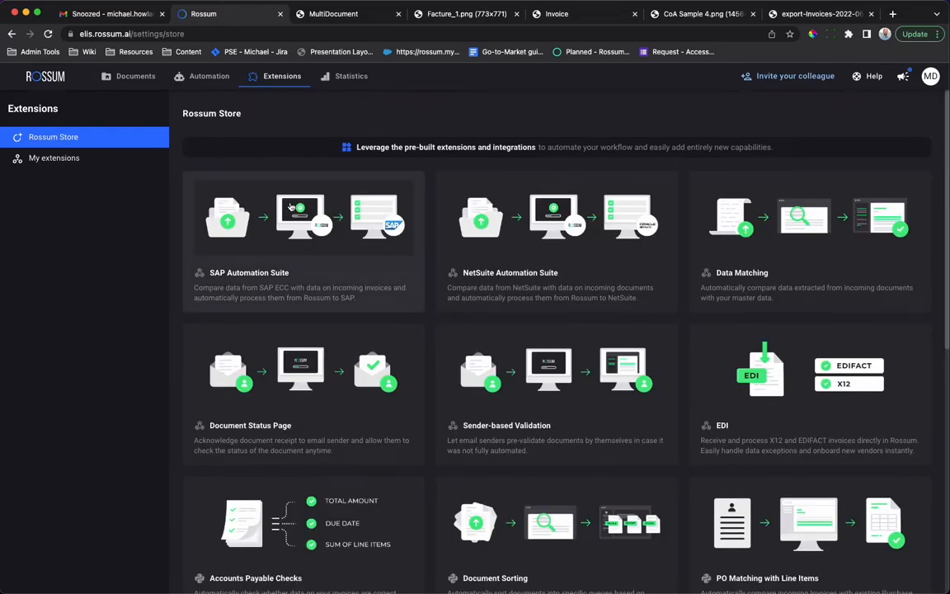
{"action": "scroll", "scroll_direction": "down", "scroll_amount": 3}
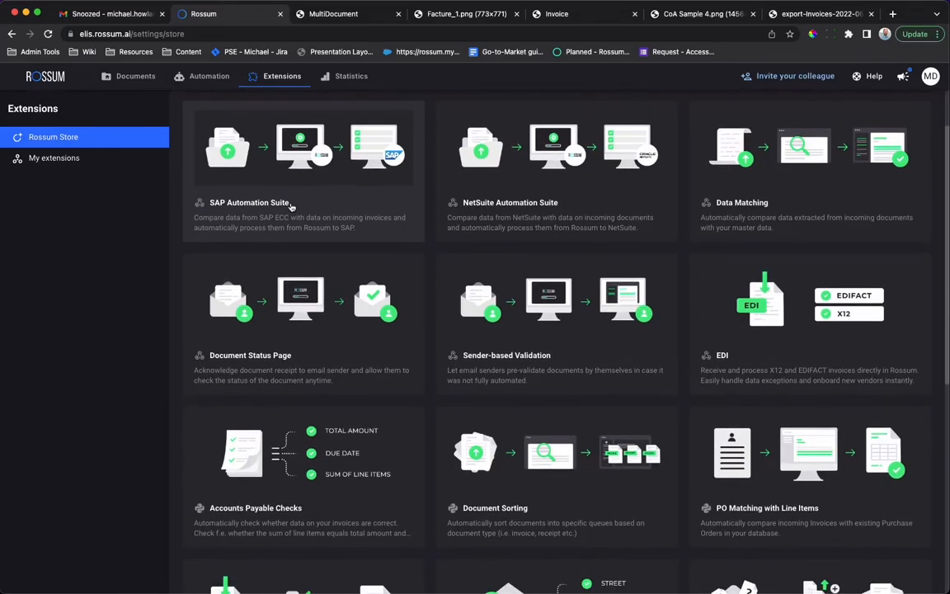
{"action": "scroll", "scroll_direction": "down", "scroll_amount": 3}
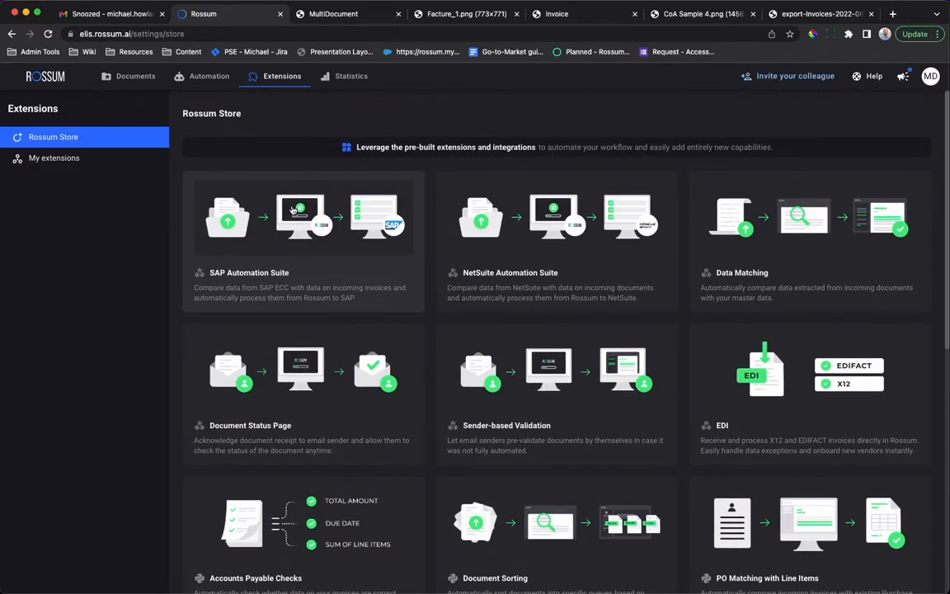
{"action": "mouse_move", "coordinate": [272, 227]}
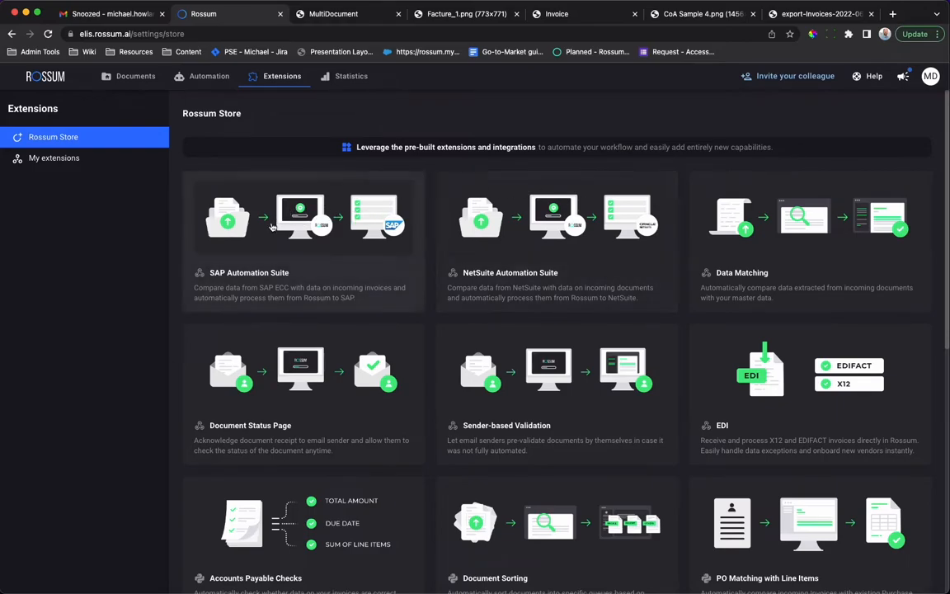
{"action": "mouse_move", "coordinate": [505, 218]}
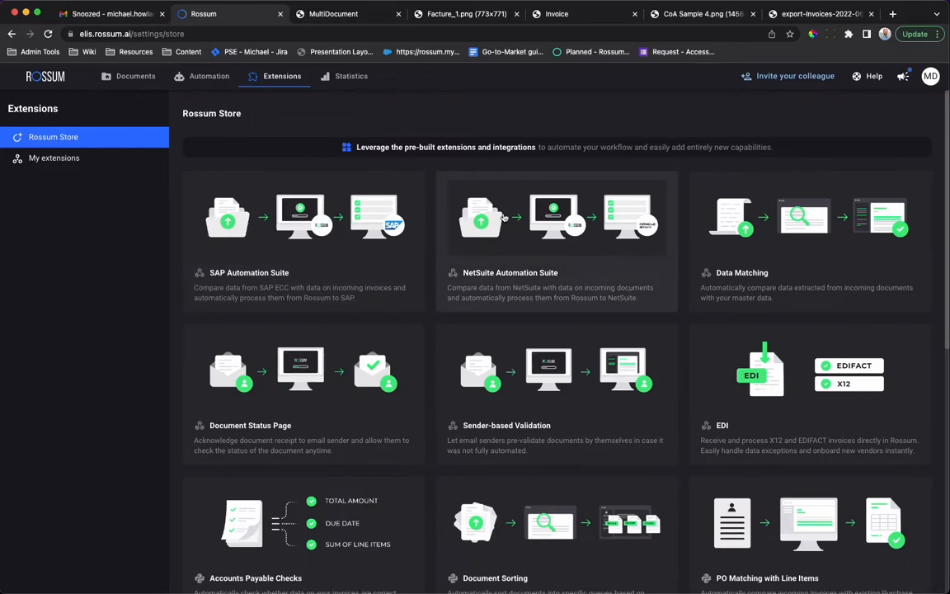
{"action": "scroll", "scroll_direction": "down", "scroll_amount": 3}
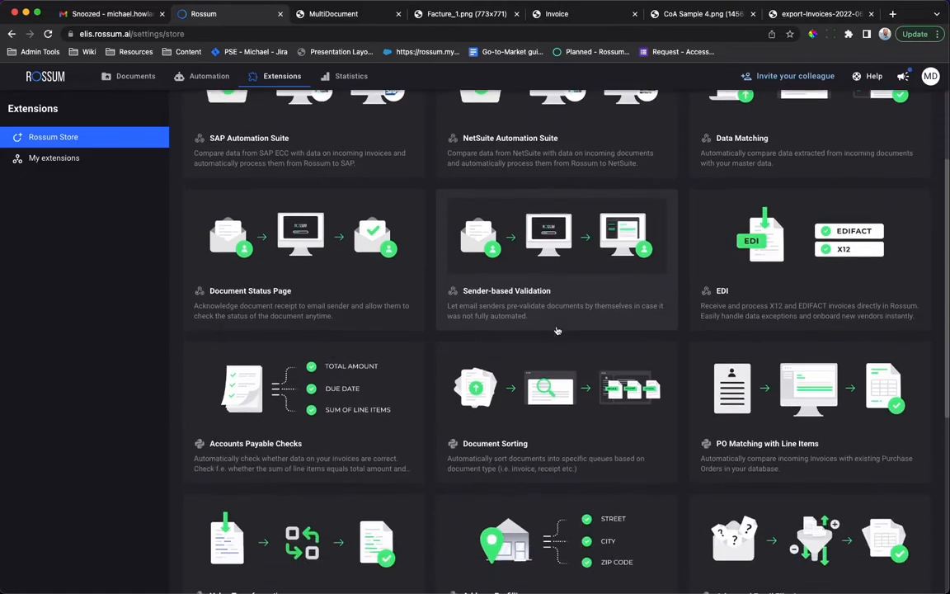
{"action": "scroll", "scroll_direction": "down", "scroll_amount": 3}
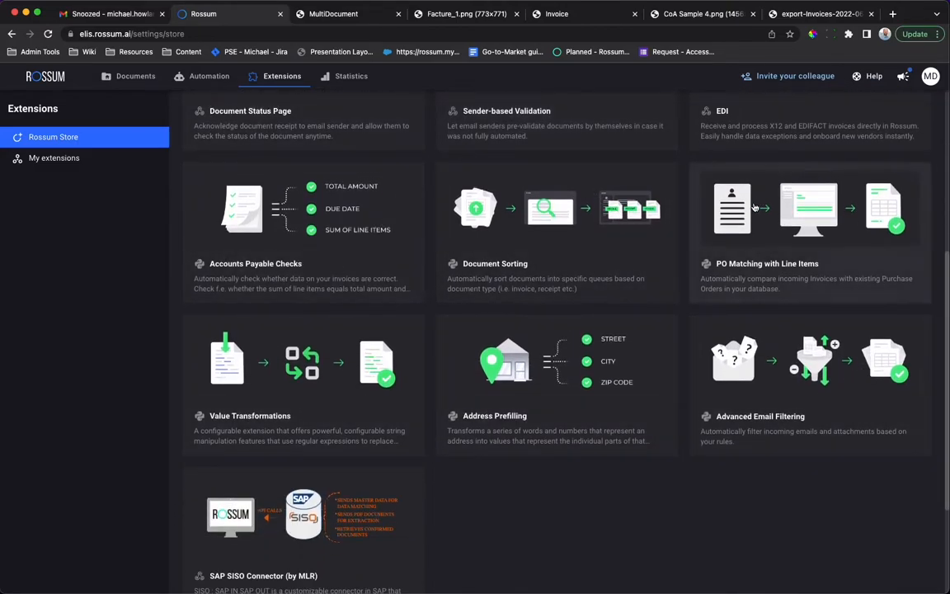
{"action": "mouse_move", "coordinate": [849, 193]}
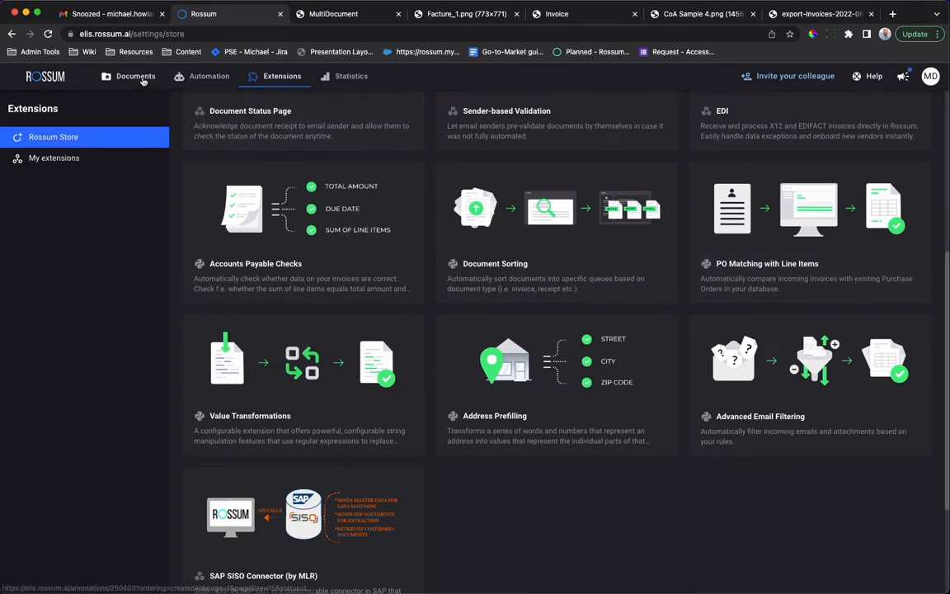
Open the Lacté invoice from the Documents list for review.
{"action": "left_click", "coordinate": [135, 76]}
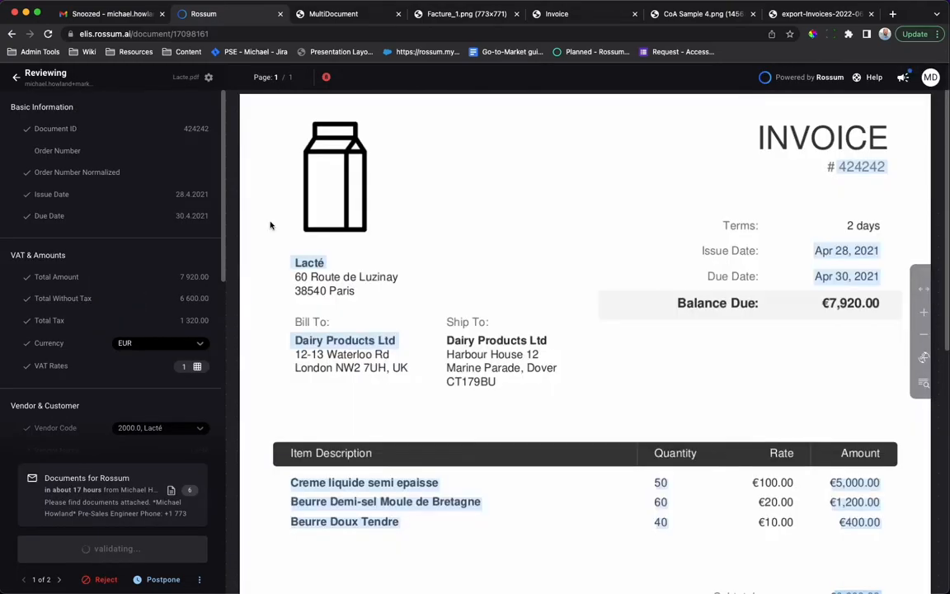
{"action": "left_click", "coordinate": [58, 150]}
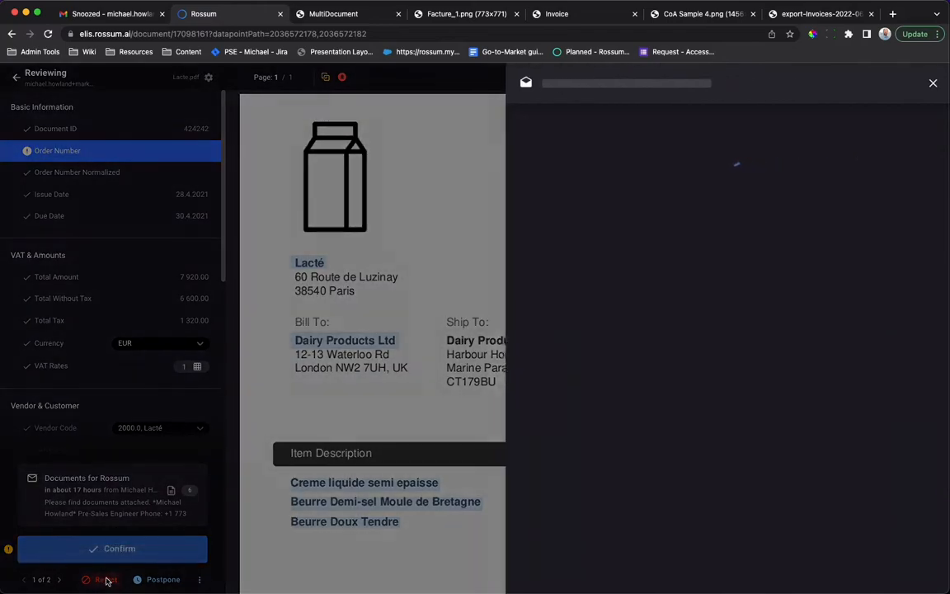
Draft a rejection email using the 'Invoice Rejected: Missing PO' template.
{"action": "left_click", "coordinate": [102, 579]}
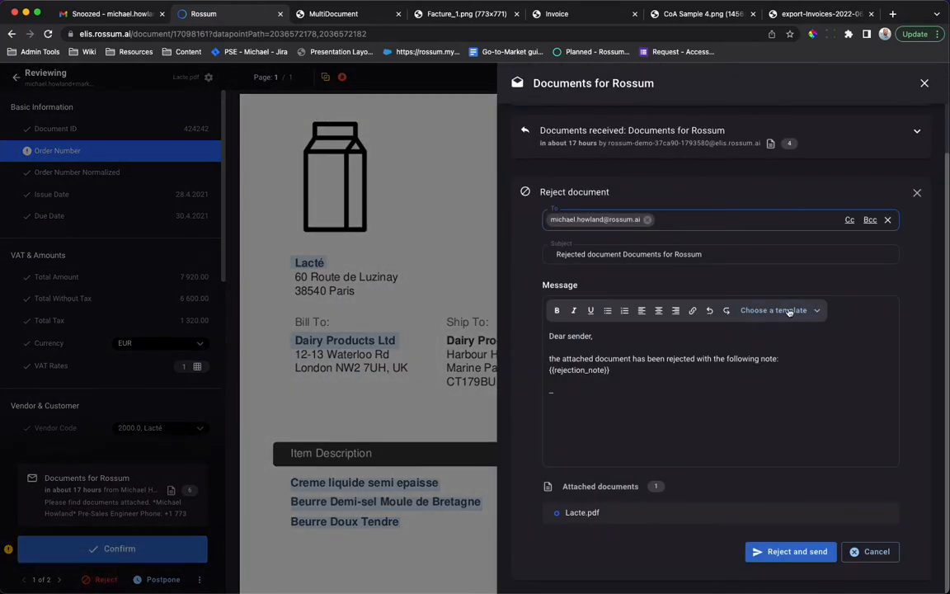
{"action": "left_click", "coordinate": [774, 310]}
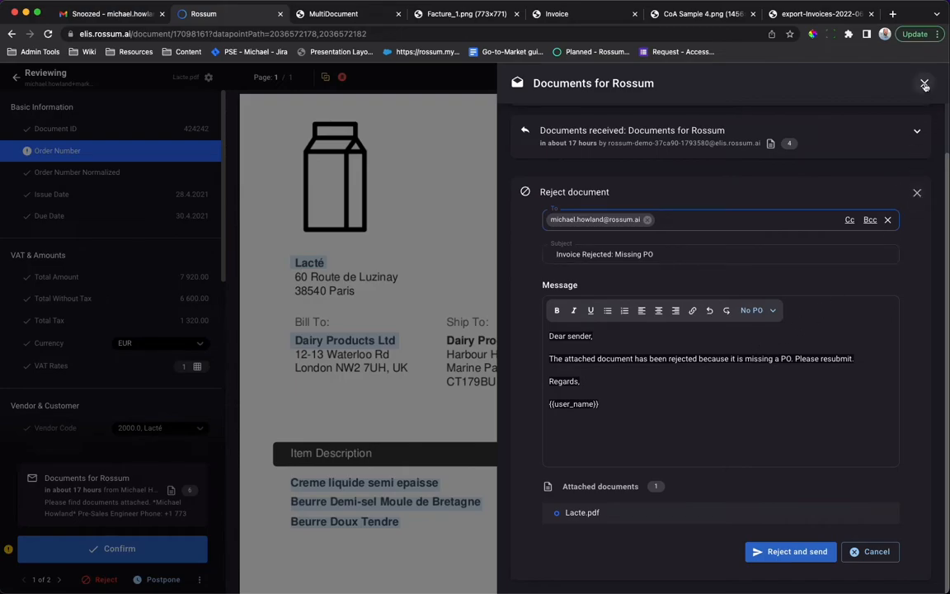
Discard the rejection email and enter order number 1-23, normalized to 123.
{"action": "left_click", "coordinate": [924, 86]}
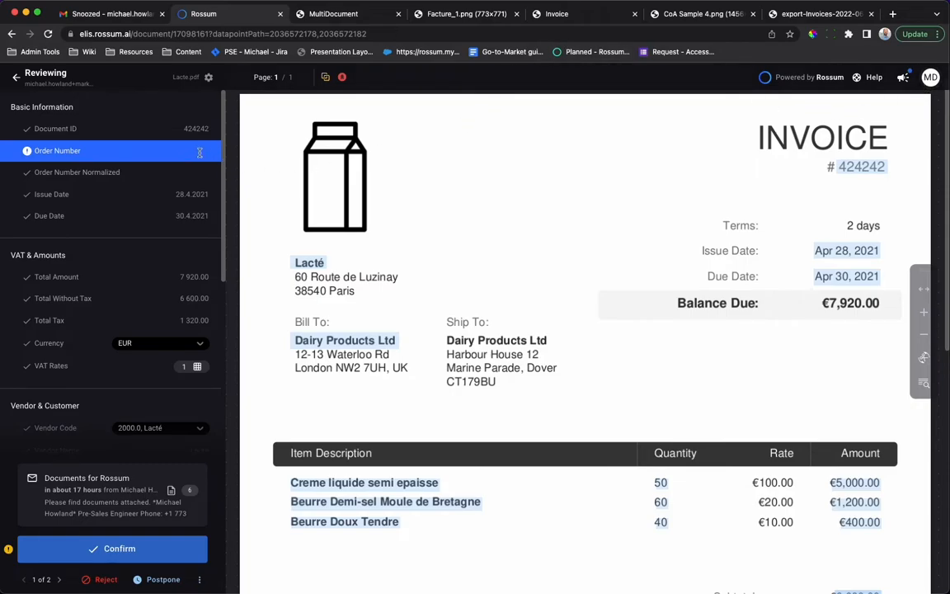
{"action": "type", "text": "1-23"}
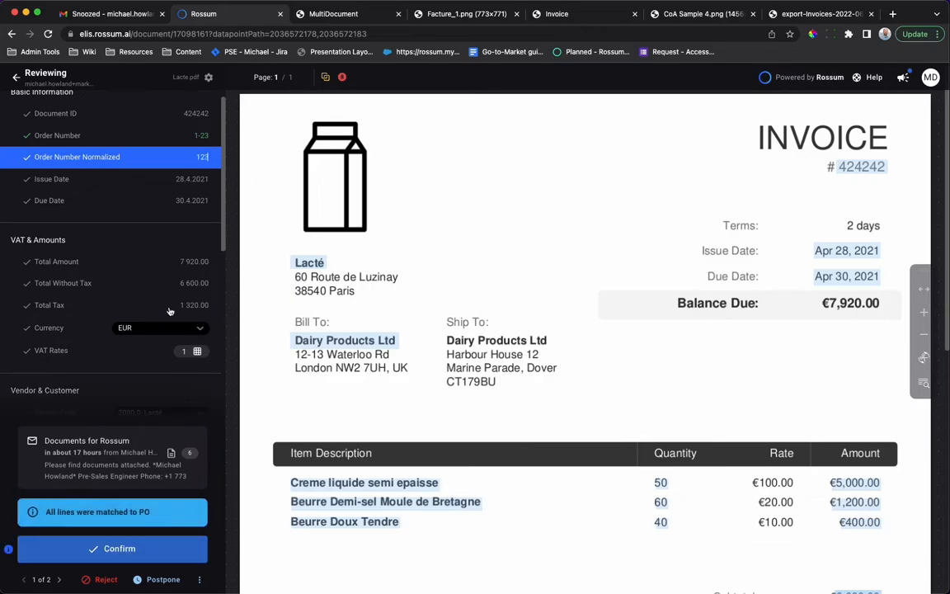
{"action": "mouse_move", "coordinate": [184, 504]}
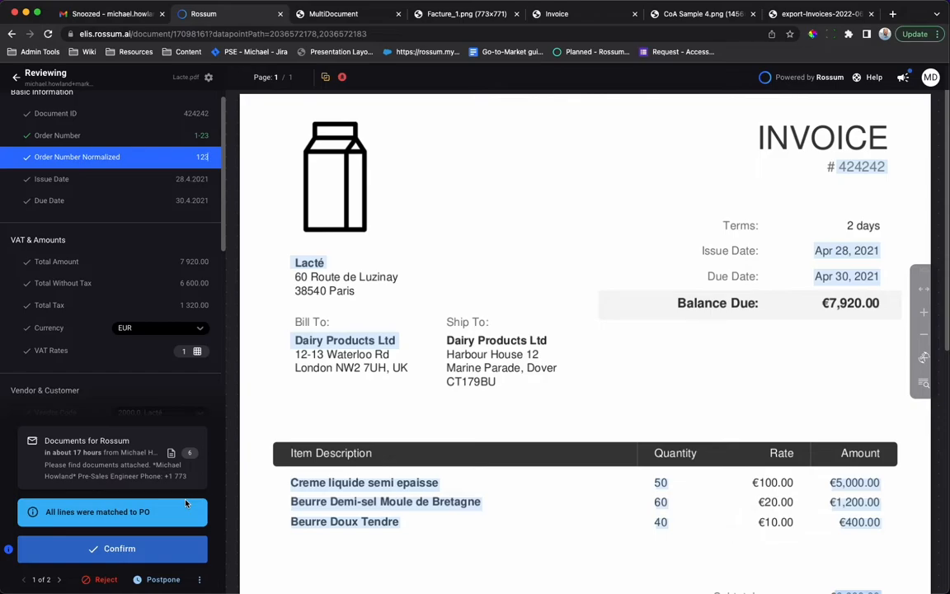
{"action": "mouse_move", "coordinate": [213, 504]}
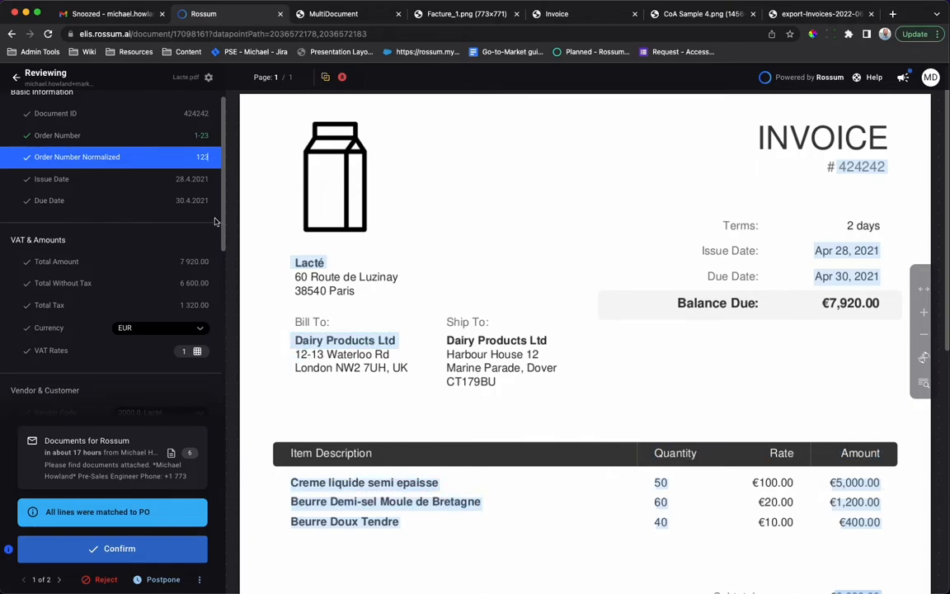
{"action": "mouse_move", "coordinate": [172, 143]}
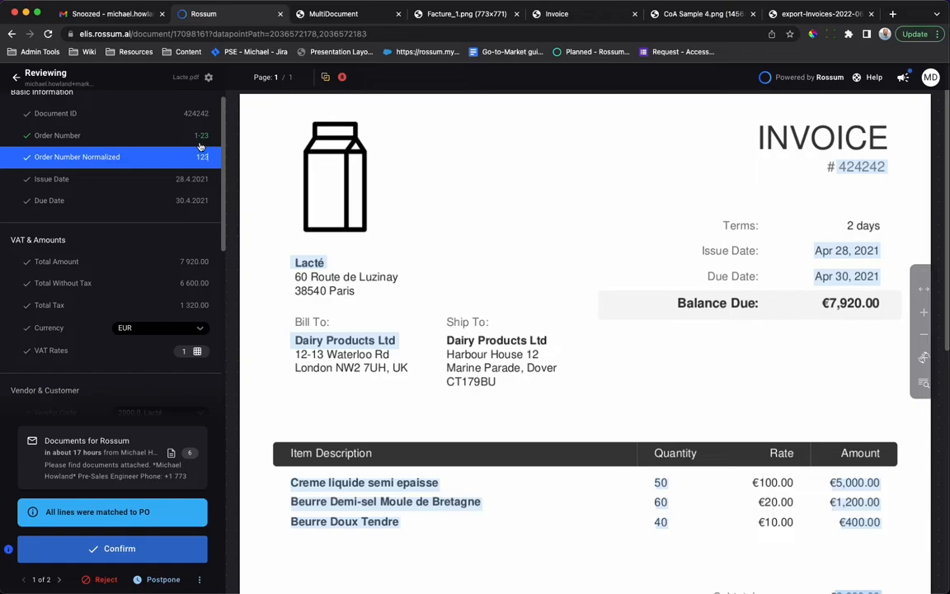
Review the invoice's line items and totals with the 'All lines were matched to PO' result.
{"action": "scroll", "scroll_direction": "down", "scroll_amount": 3}
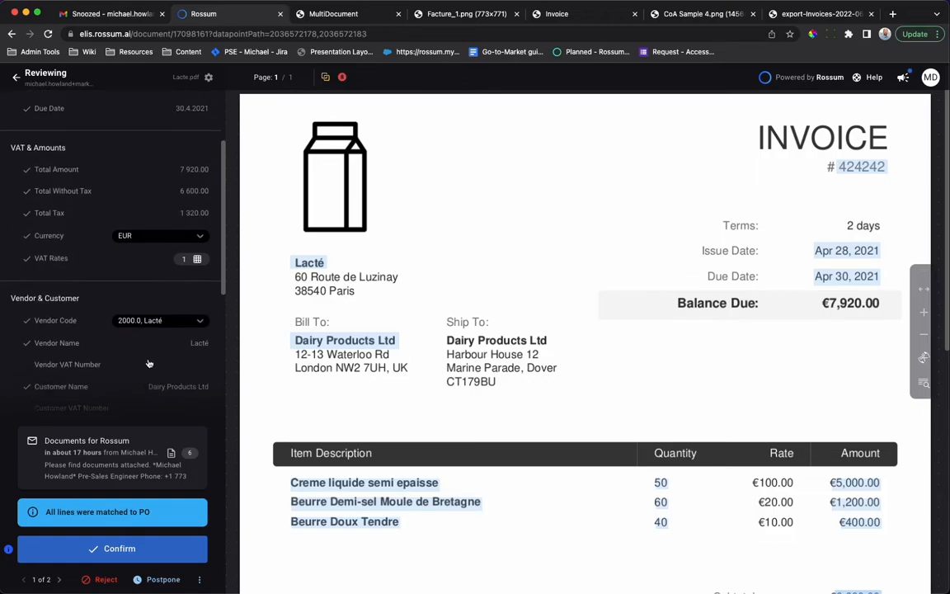
{"action": "scroll", "scroll_direction": "down", "scroll_amount": 3}
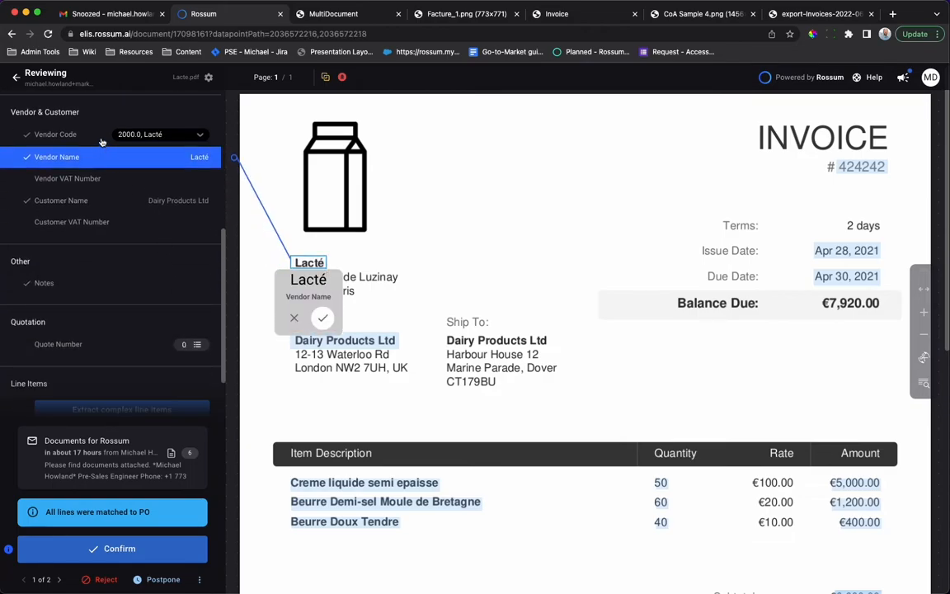
{"action": "mouse_move", "coordinate": [103, 142]}
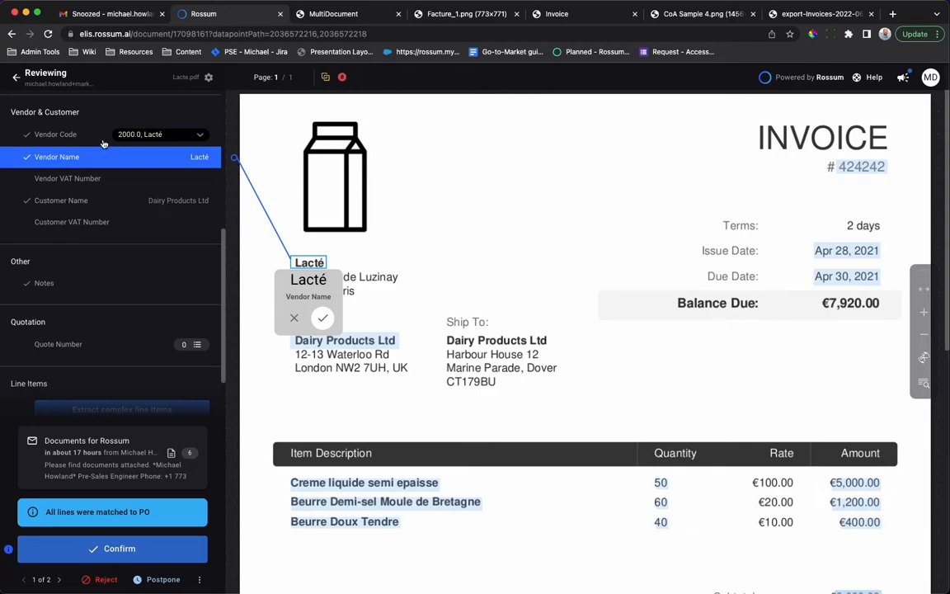
{"action": "scroll", "scroll_direction": "down", "scroll_amount": 3}
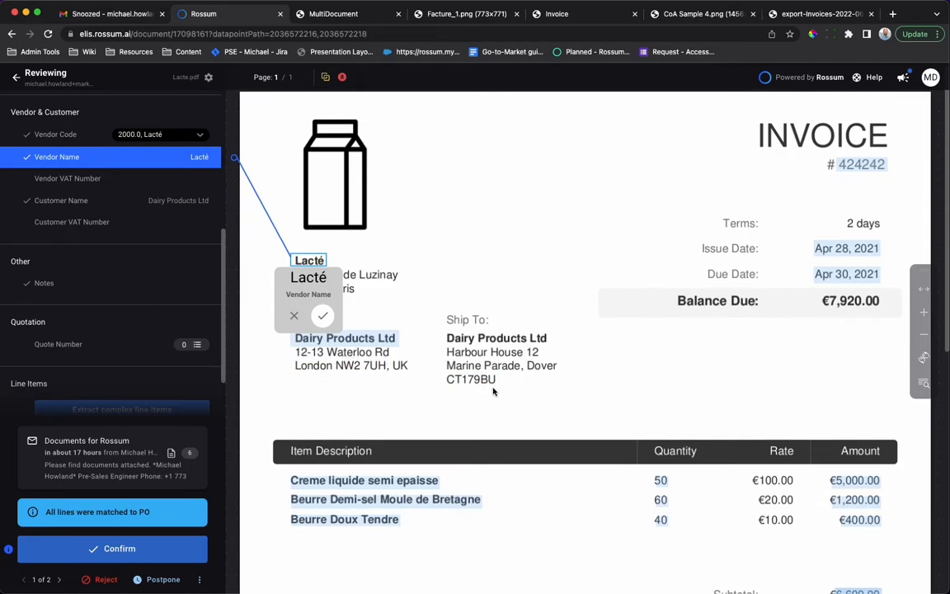
{"action": "mouse_move", "coordinate": [503, 419]}
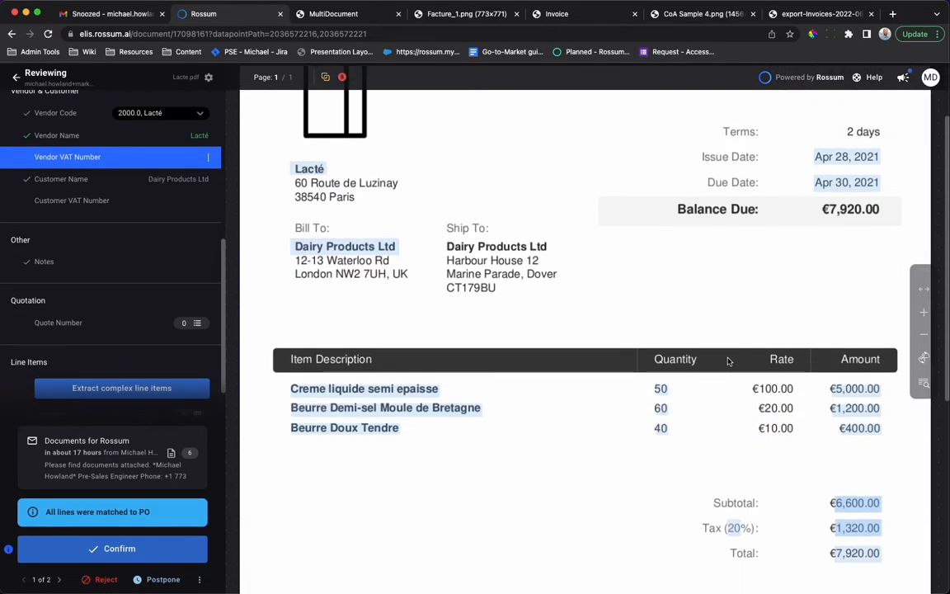
{"action": "scroll", "scroll_direction": "down", "scroll_amount": 3}
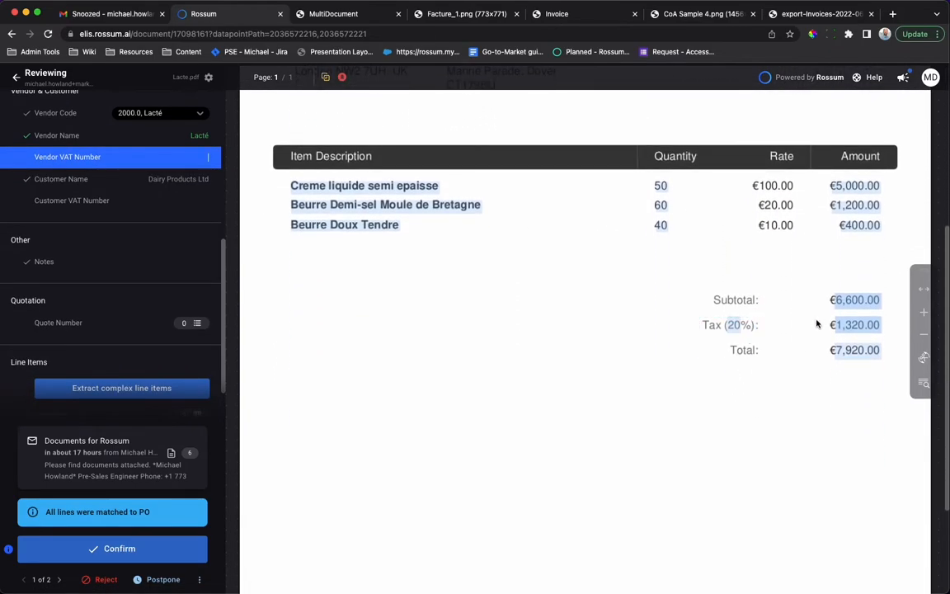
{"action": "mouse_move", "coordinate": [772, 363]}
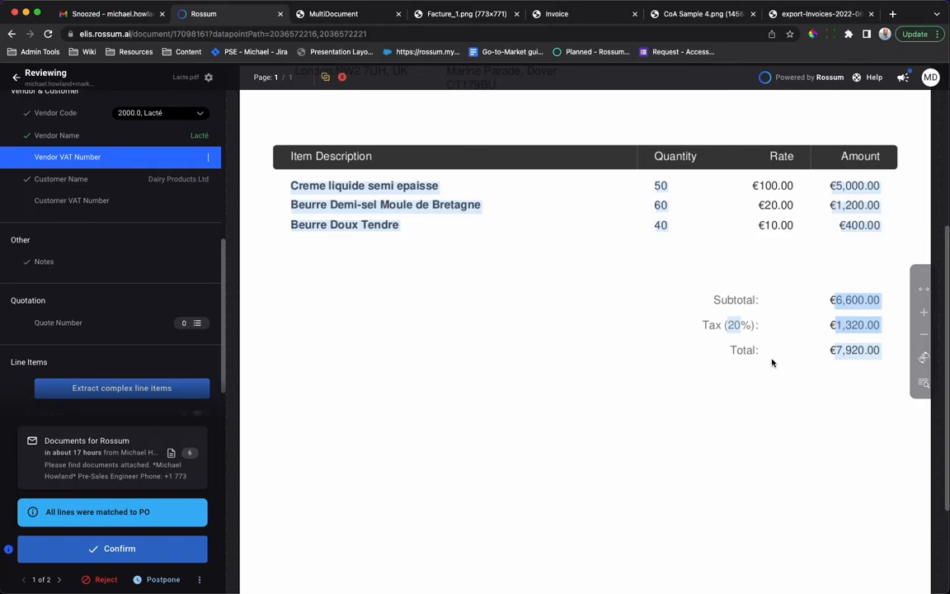
Confirm the matched line items and the €7,920 total in the review sidebar.
{"action": "left_click", "coordinate": [854, 300]}
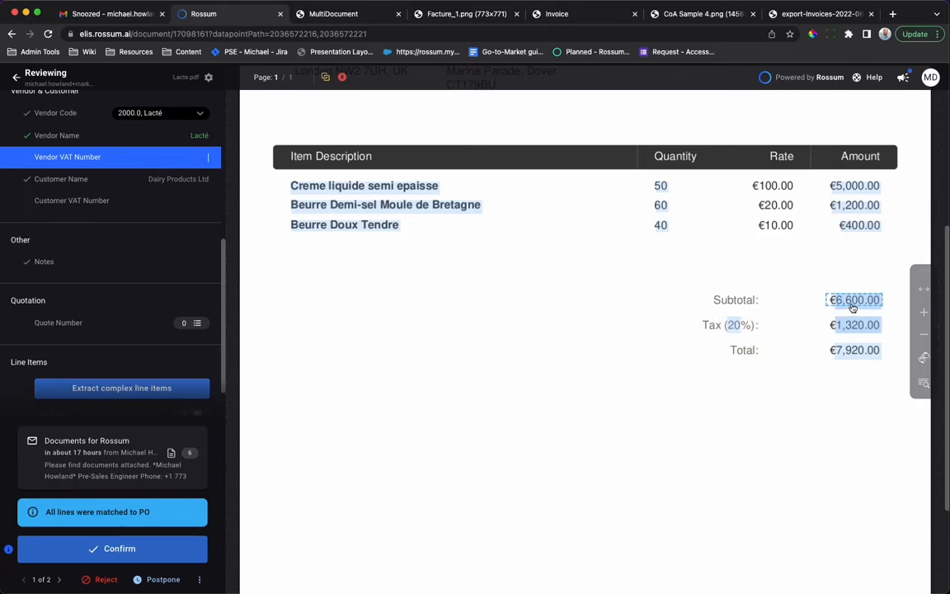
{"action": "left_click", "coordinate": [855, 324]}
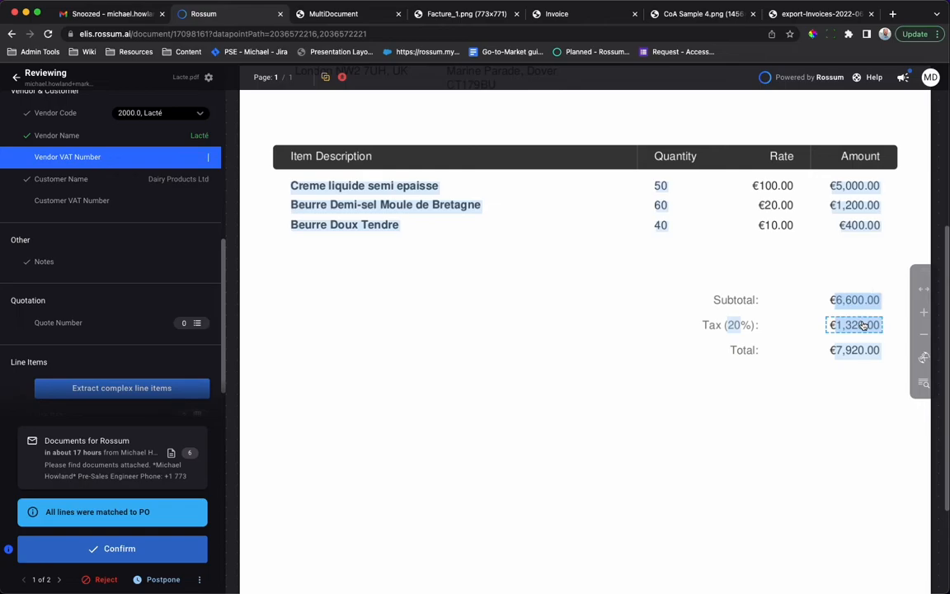
{"action": "left_click", "coordinate": [772, 185]}
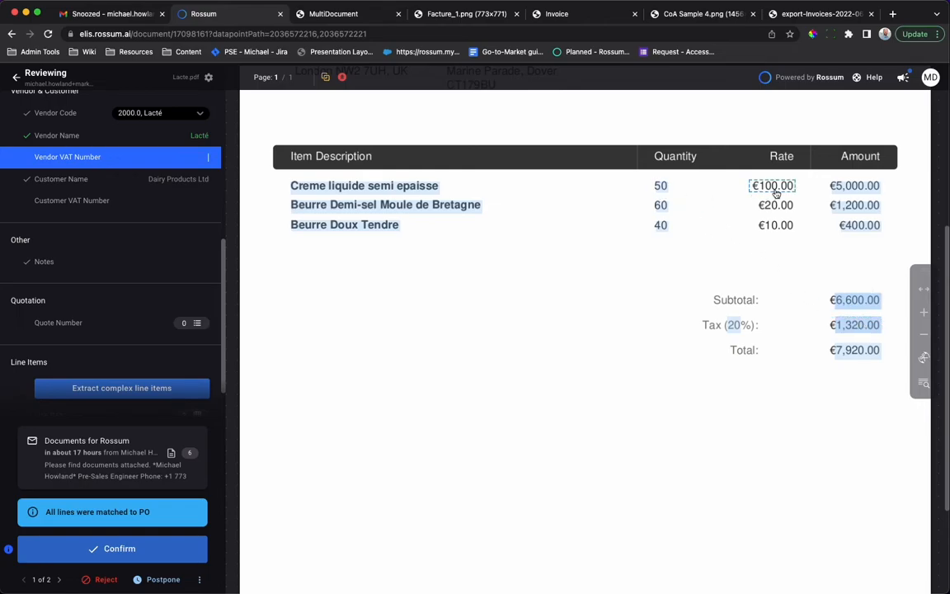
{"action": "left_click", "coordinate": [854, 185]}
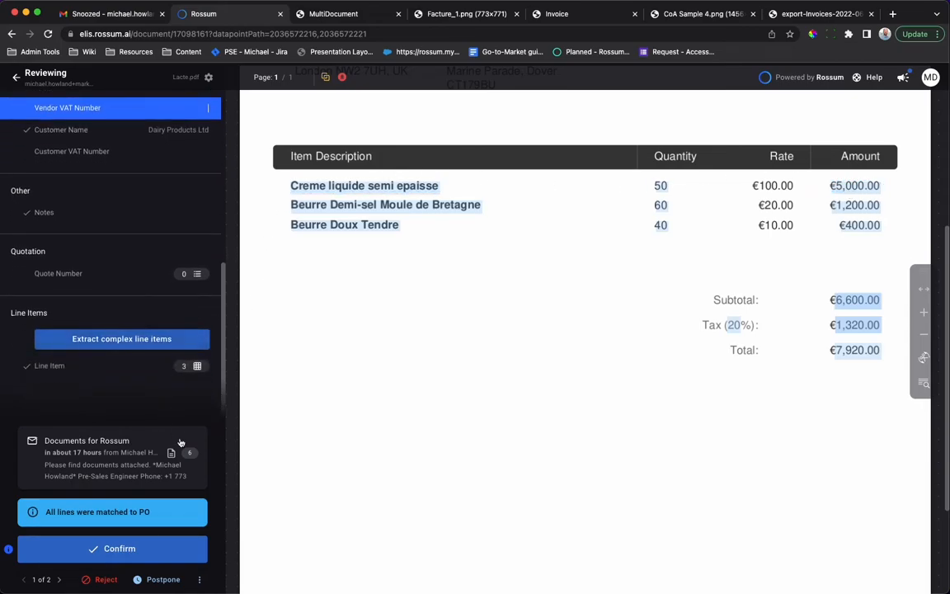
{"action": "mouse_move", "coordinate": [135, 536]}
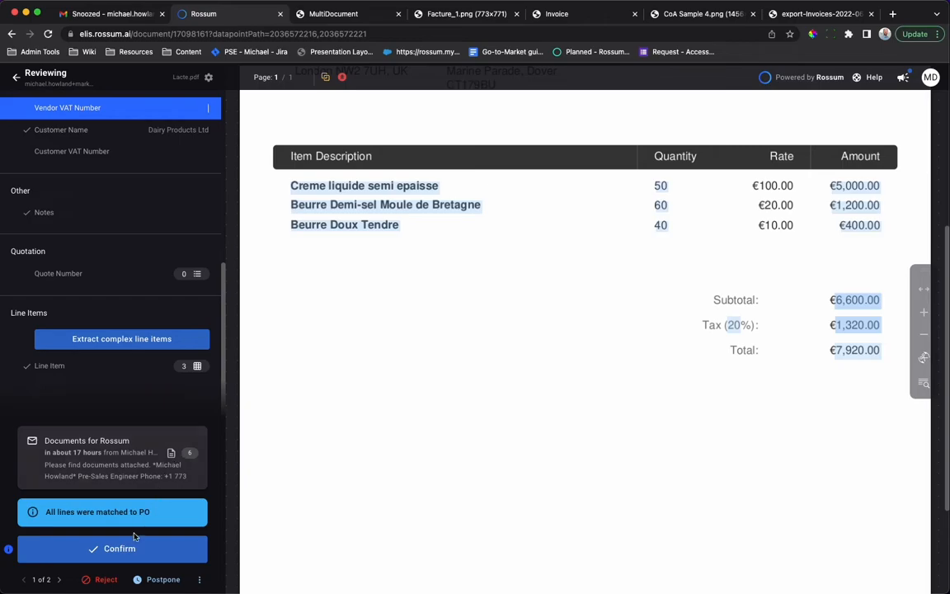
{"action": "mouse_move", "coordinate": [182, 541]}
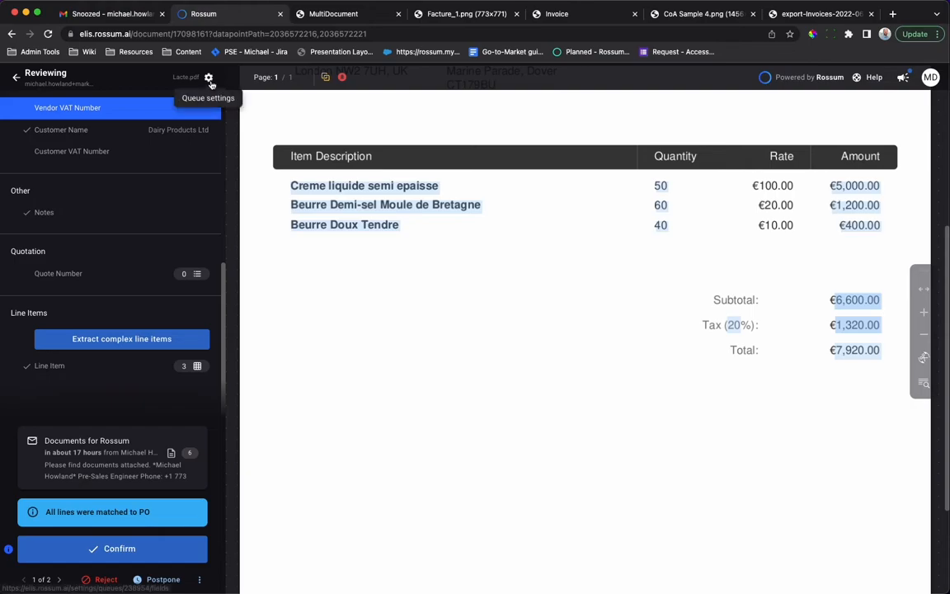
Review the Invoices queue's Fields to capture list so the schema updates.
{"action": "left_click", "coordinate": [207, 77]}
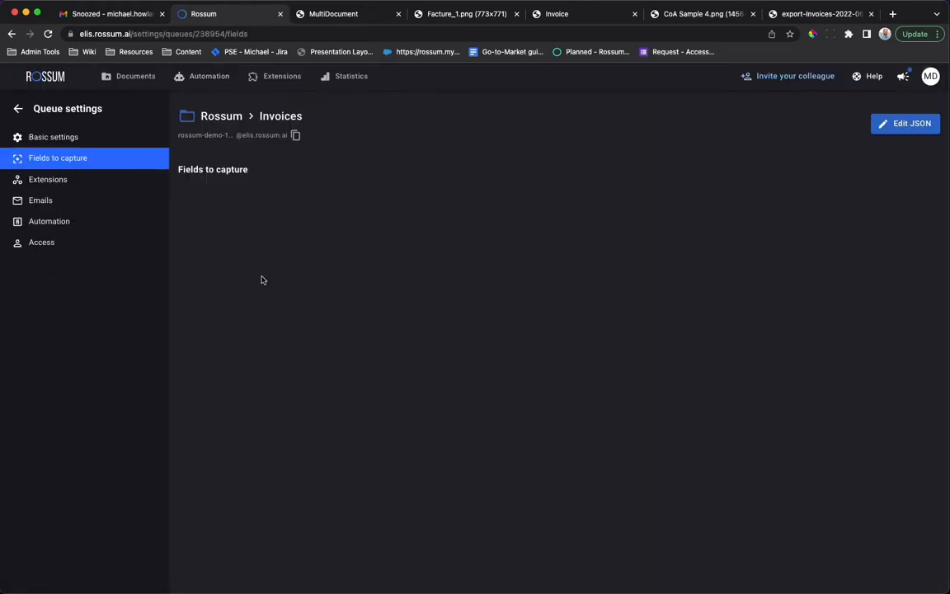
{"action": "mouse_move", "coordinate": [277, 234]}
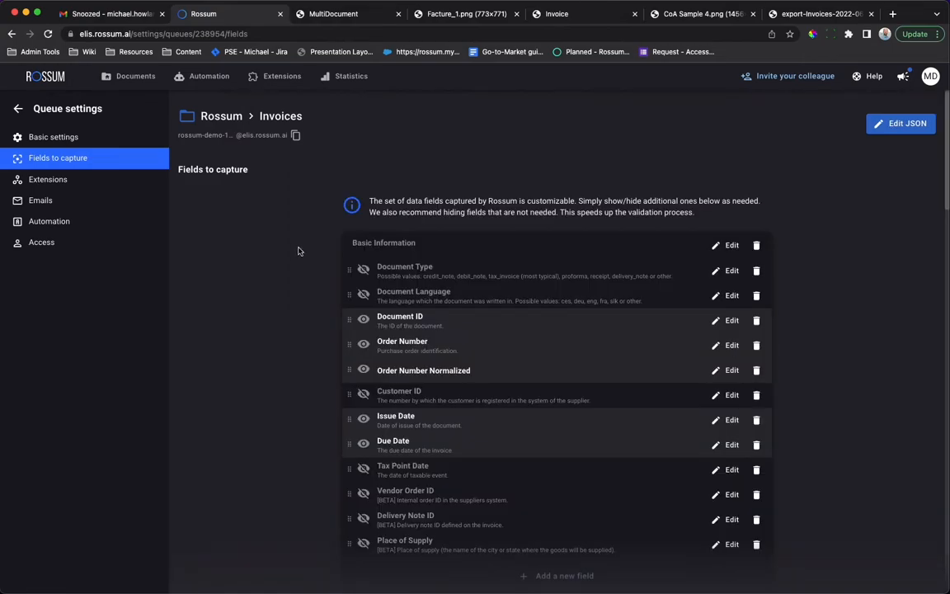
{"action": "scroll", "scroll_direction": "down", "scroll_amount": 3}
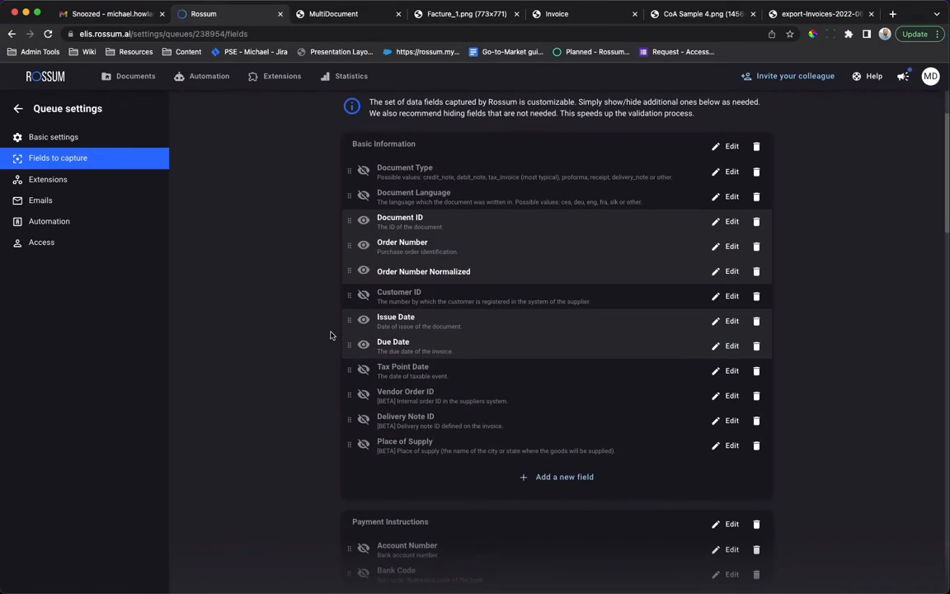
{"action": "scroll", "scroll_direction": "down", "scroll_amount": 3}
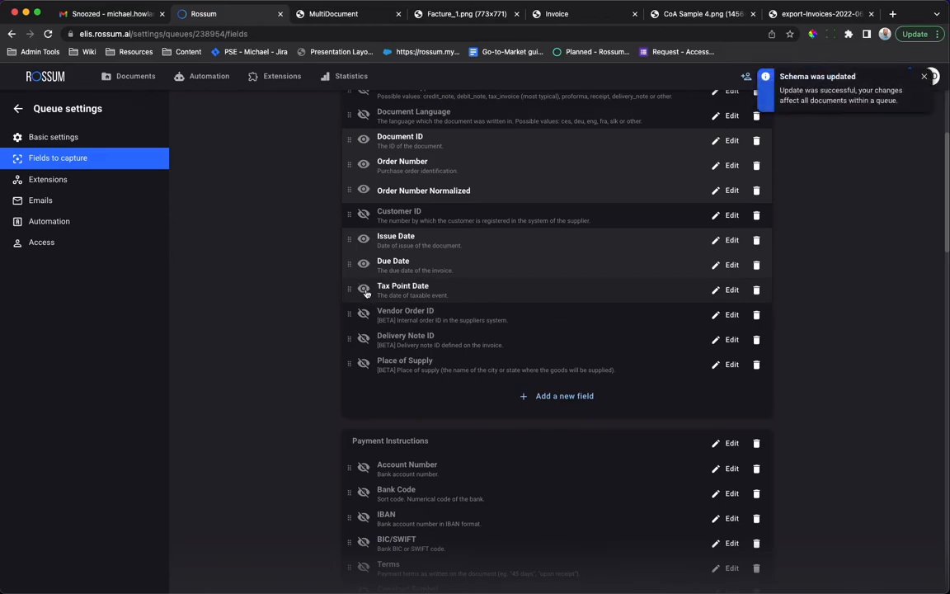
{"action": "scroll", "scroll_direction": "down", "scroll_amount": 3}
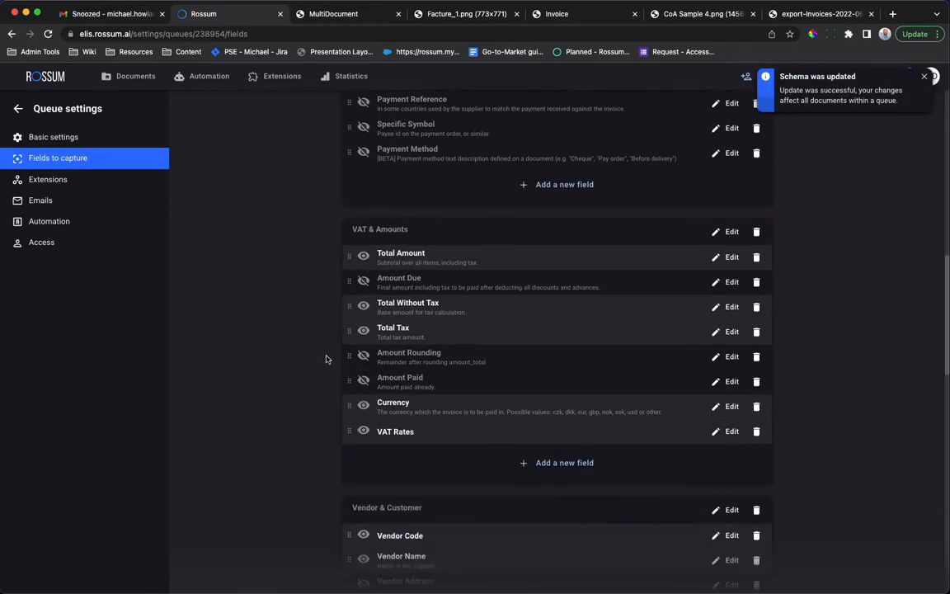
{"action": "scroll", "scroll_direction": "down", "scroll_amount": 3}
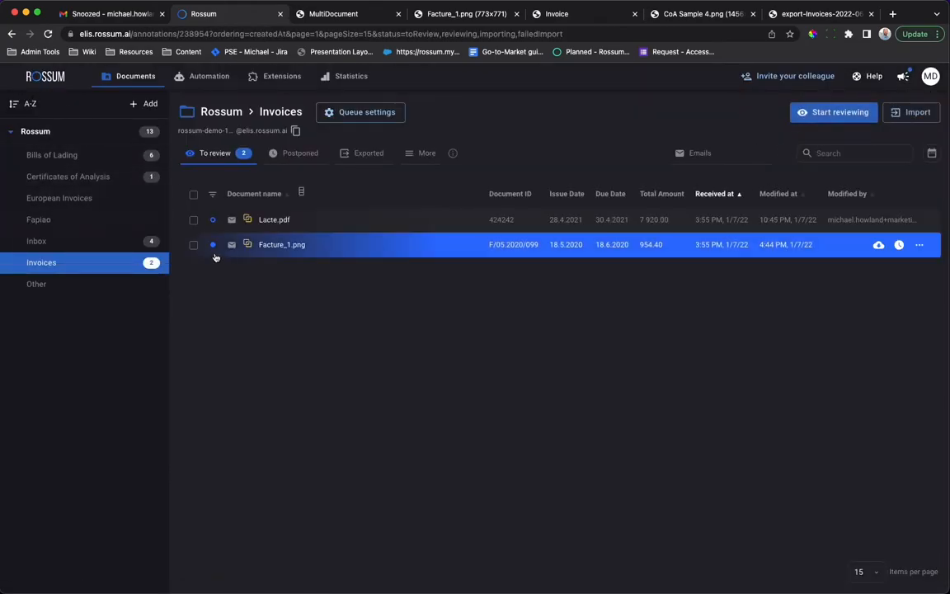
Open Facture_1.png for review and show its extracted line-item table.
{"action": "double_click", "coordinate": [281, 245]}
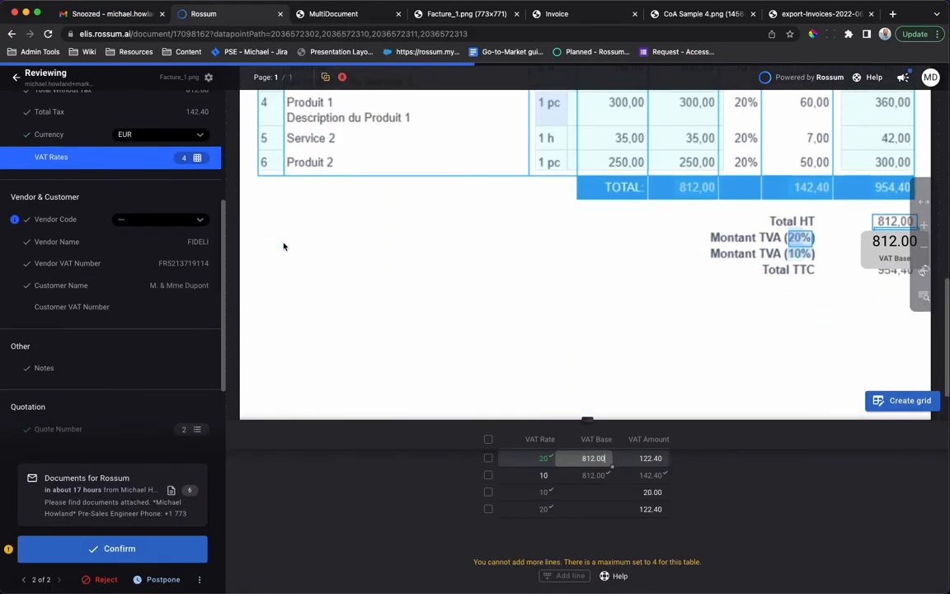
{"action": "scroll", "scroll_direction": "down", "scroll_amount": 3}
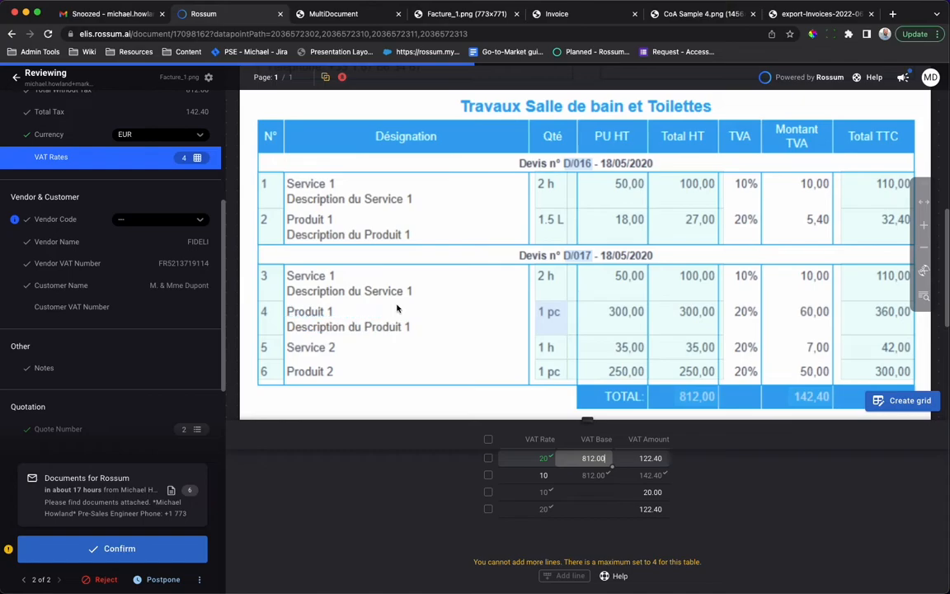
{"action": "scroll", "scroll_direction": "down", "scroll_amount": 3}
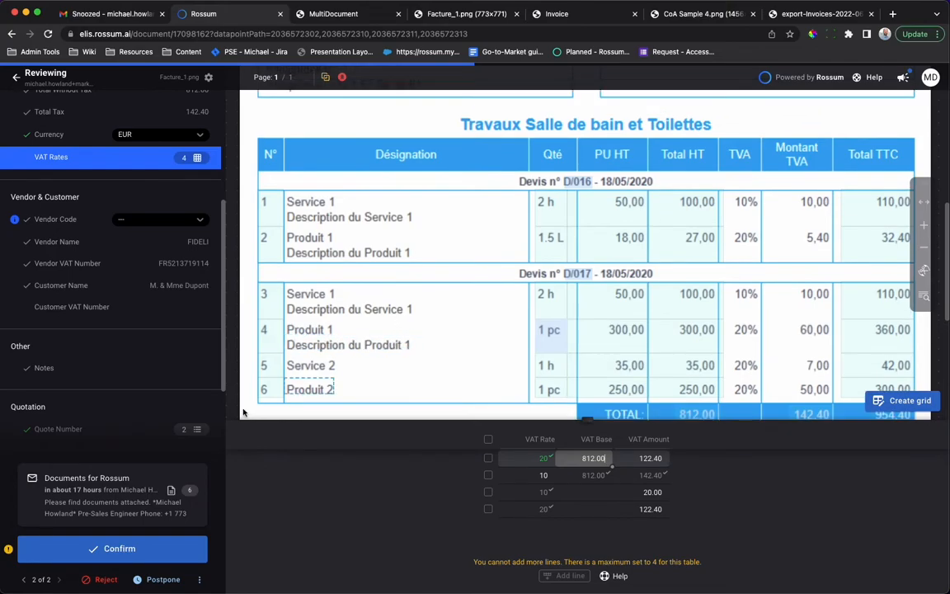
{"action": "scroll", "scroll_direction": "down", "scroll_amount": 3}
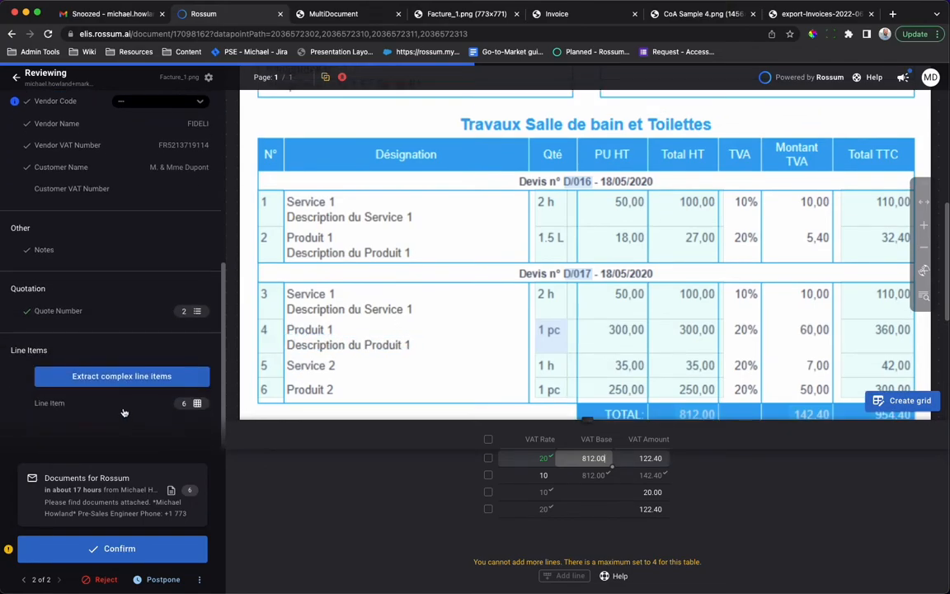
{"action": "left_click", "coordinate": [50, 403]}
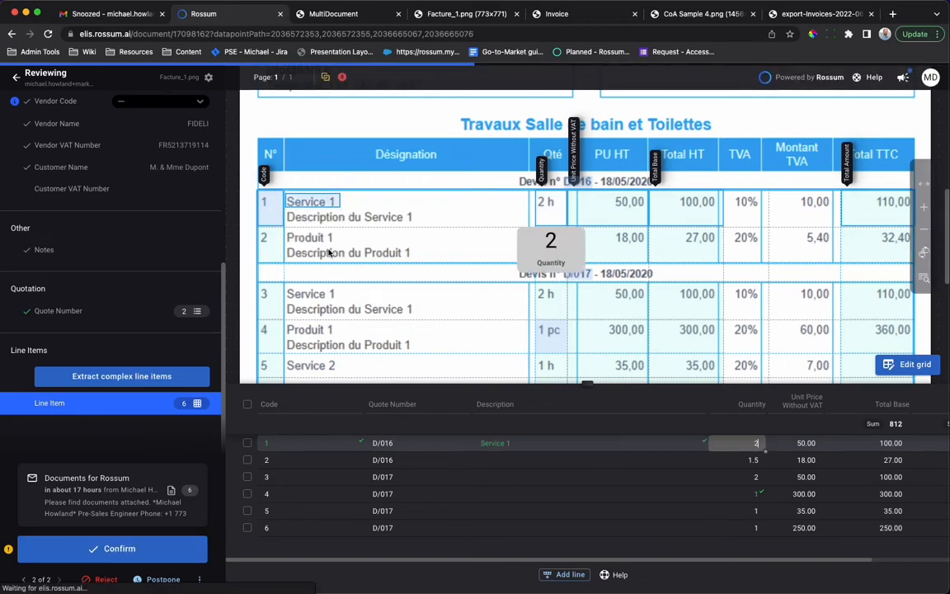
Extract the complex multi-section line items and apply the updated rows.
{"action": "left_click", "coordinate": [122, 376]}
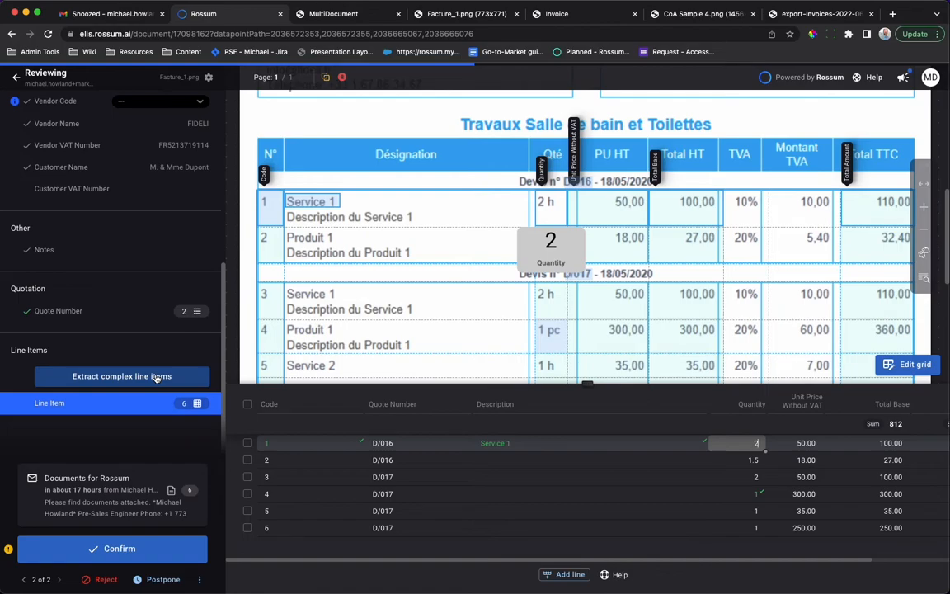
{"action": "left_click", "coordinate": [112, 547]}
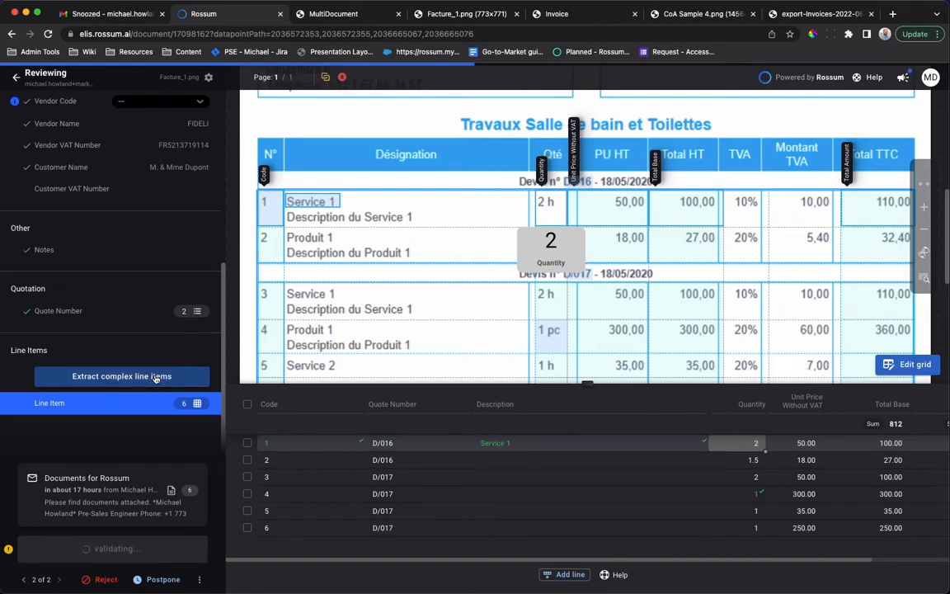
{"action": "left_click", "coordinate": [122, 376]}
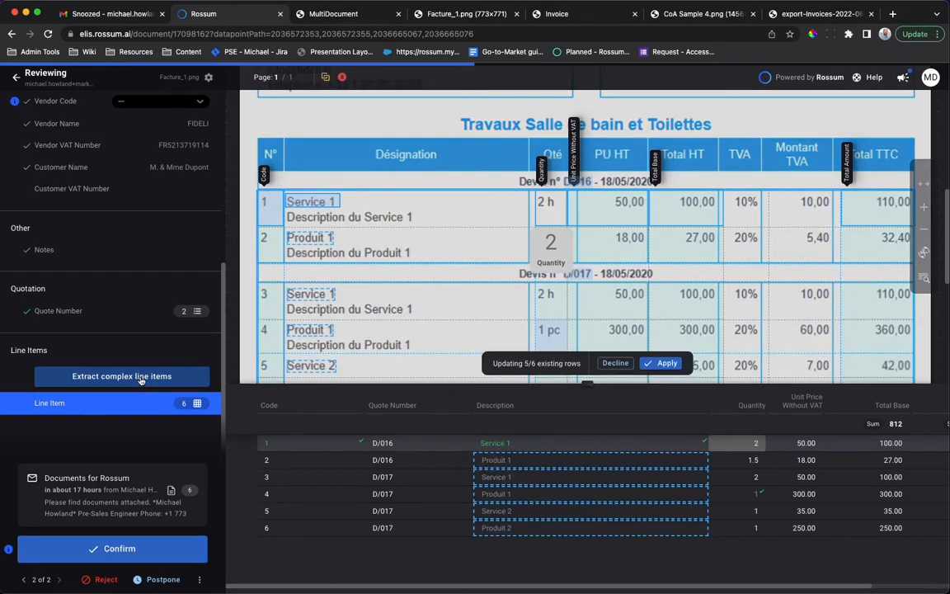
{"action": "left_click", "coordinate": [666, 363]}
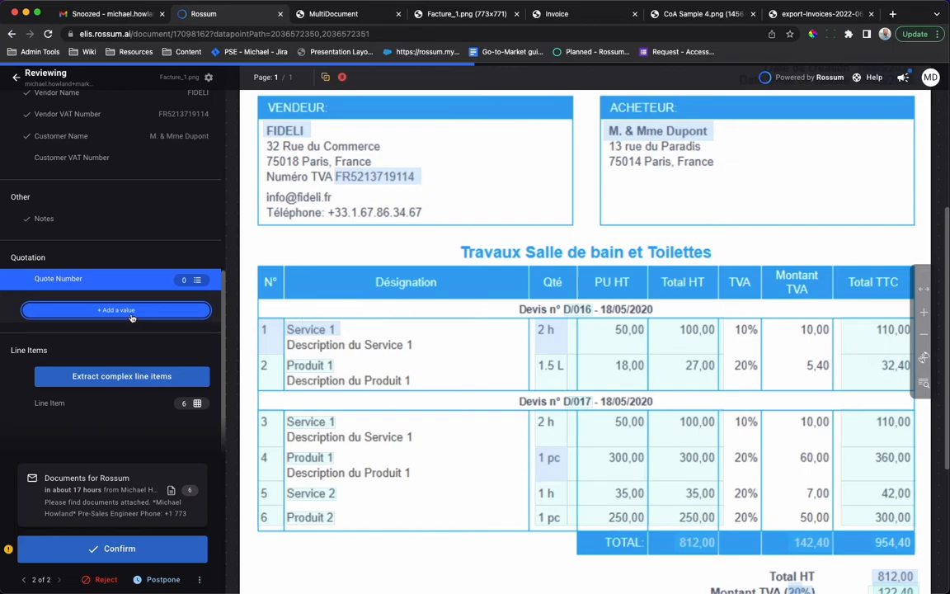
Add a Quote Number value and capture D/016 from the invoice page.
{"action": "left_click", "coordinate": [115, 310]}
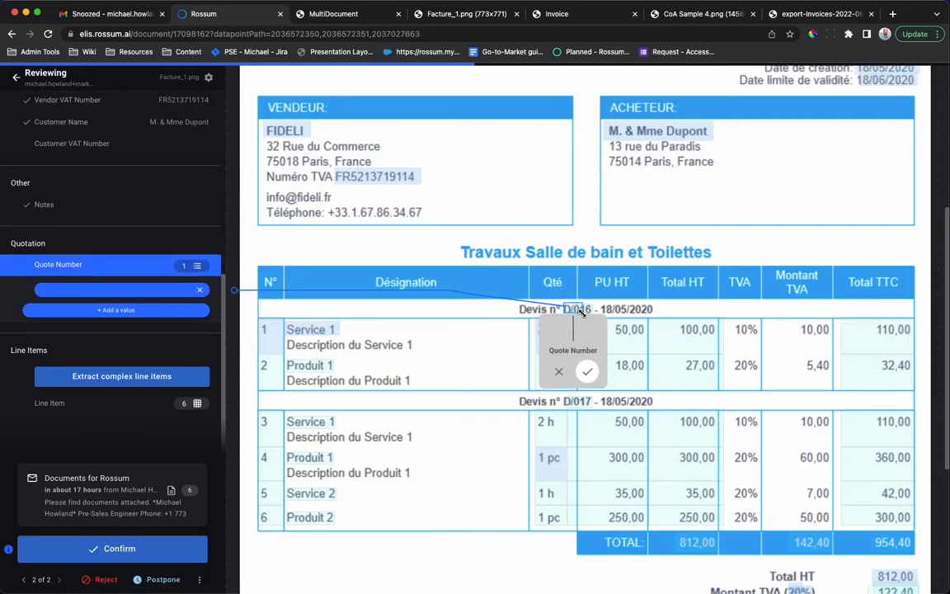
{"action": "left_click", "coordinate": [587, 371]}
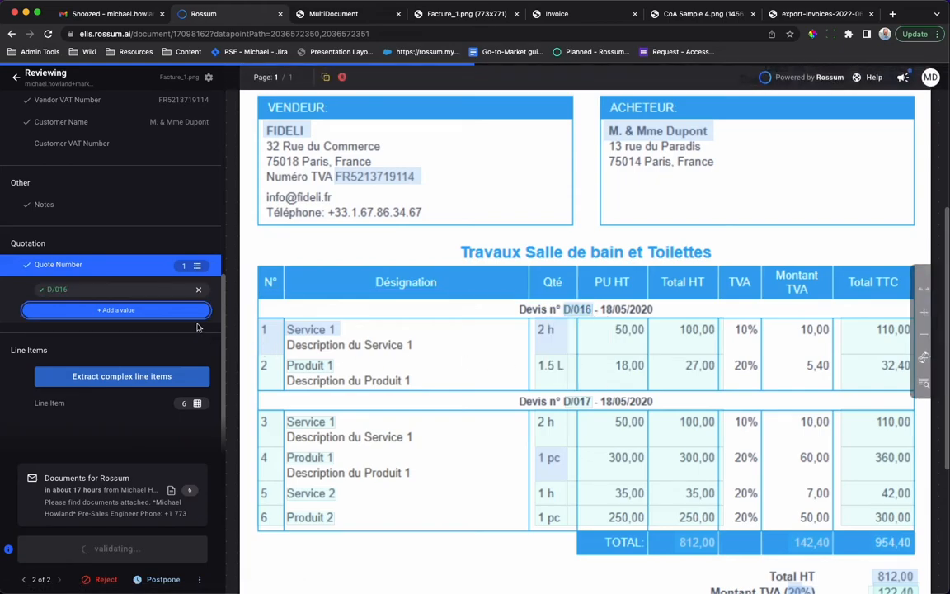
{"action": "left_click", "coordinate": [115, 311]}
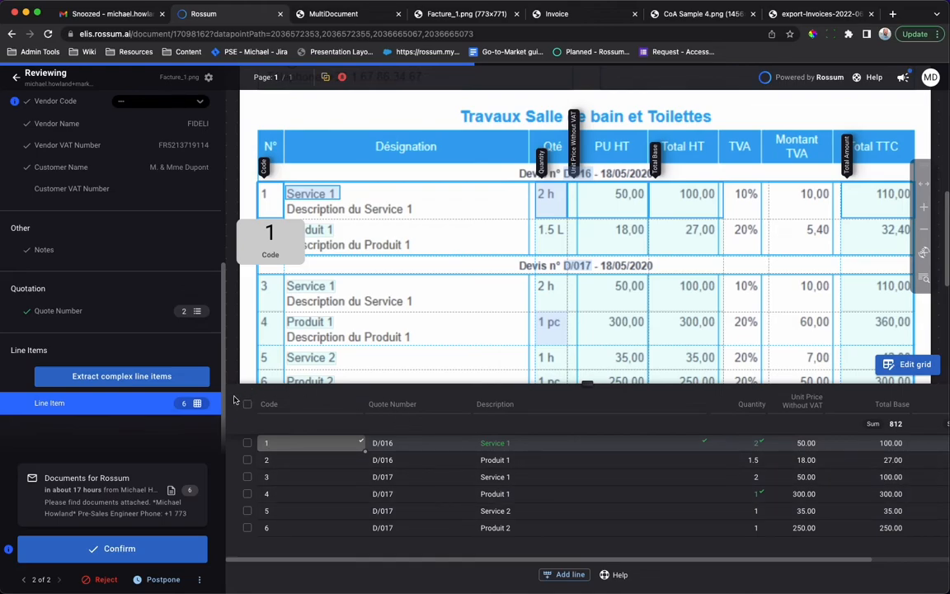
{"action": "mouse_move", "coordinate": [178, 419]}
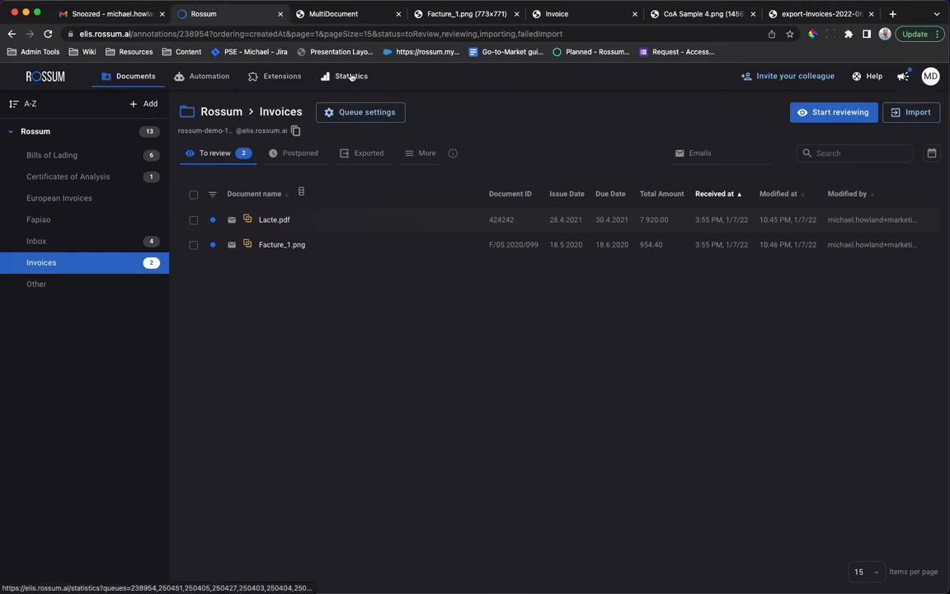
Review the Statistics dashboard's usage, turnaround, corrections, automation and rejection charts, then return to Invoices.
{"action": "left_click", "coordinate": [351, 76]}
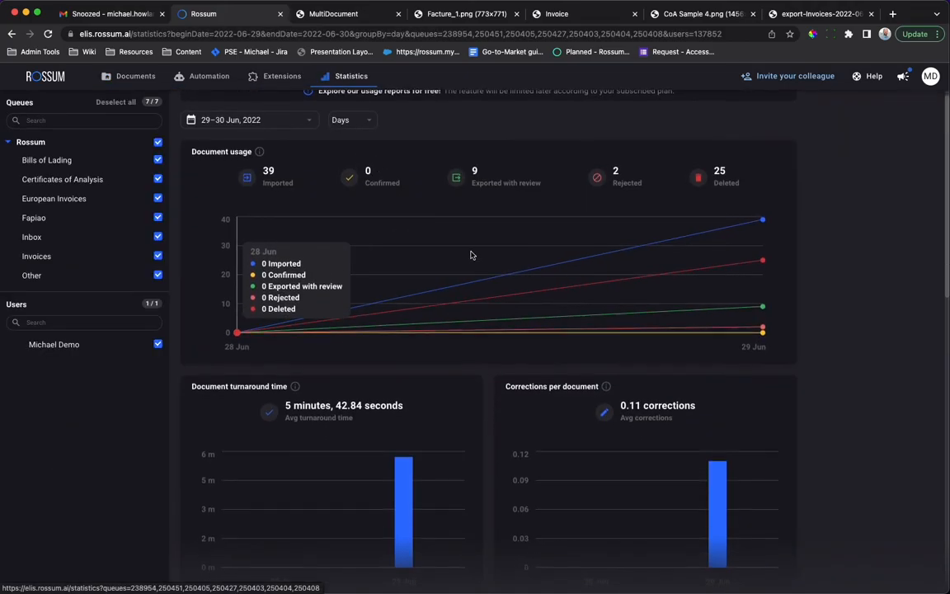
{"action": "scroll", "scroll_direction": "down", "scroll_amount": 3}
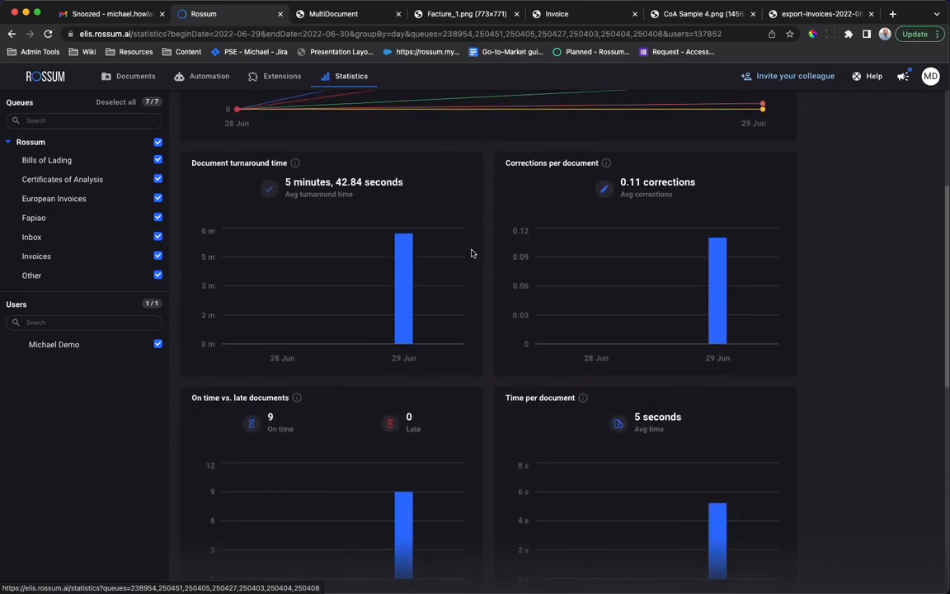
{"action": "scroll", "scroll_direction": "down", "scroll_amount": 3}
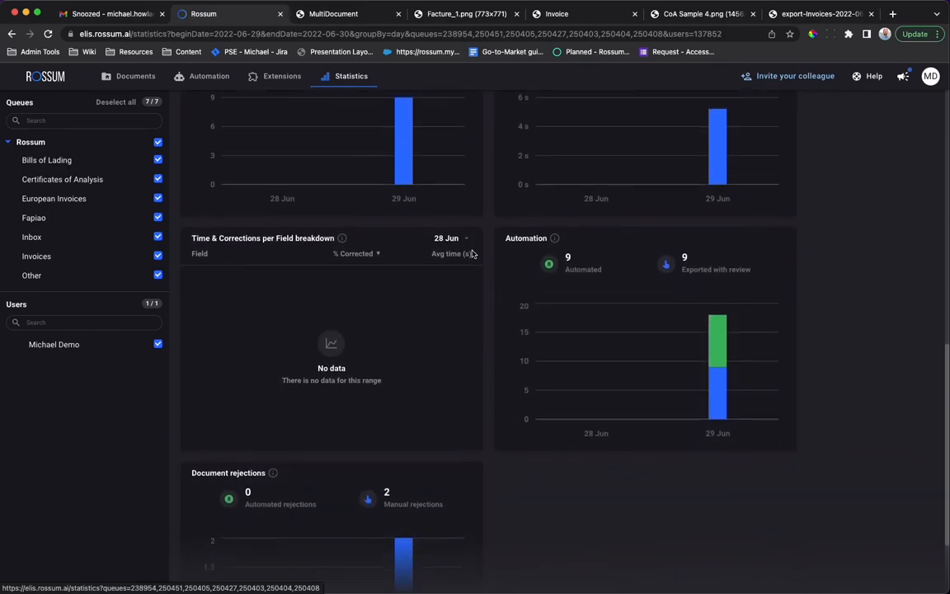
{"action": "scroll", "scroll_direction": "down", "scroll_amount": 3}
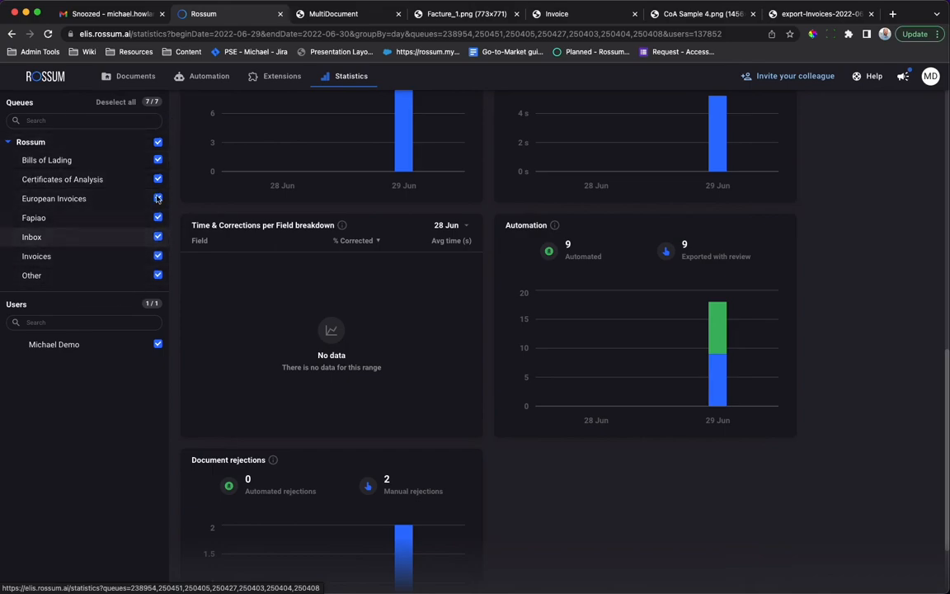
{"action": "scroll", "scroll_direction": "down", "scroll_amount": 3}
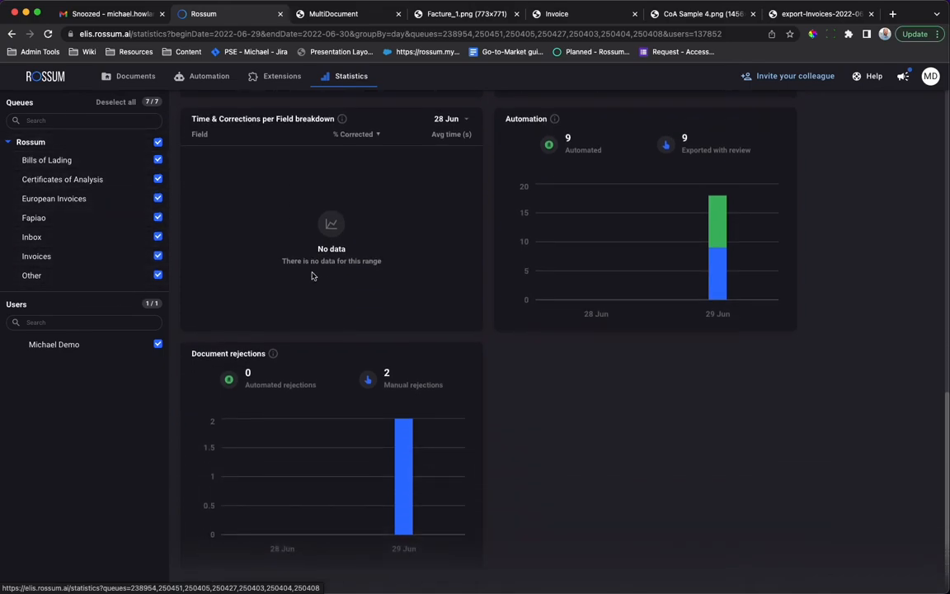
{"action": "left_click", "coordinate": [135, 76]}
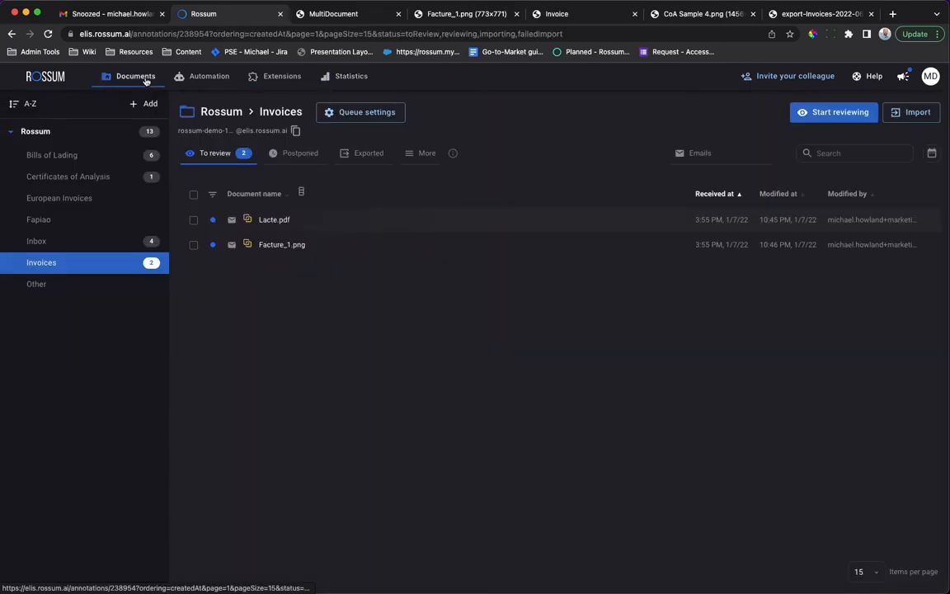